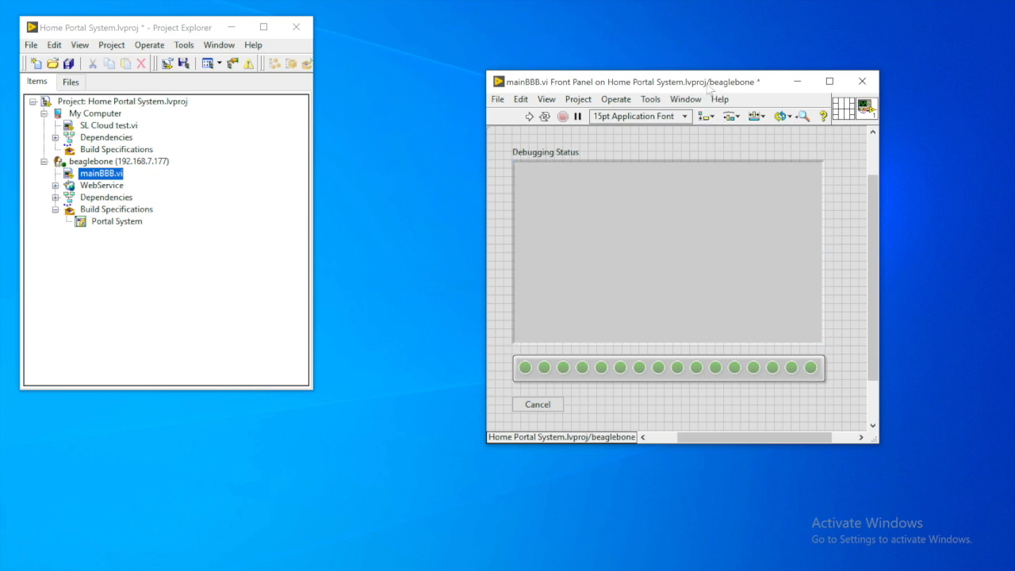
Show mainBBB.vi's block diagram and scroll to view the zone-monitoring and SL Cloud loops
click(685, 33)
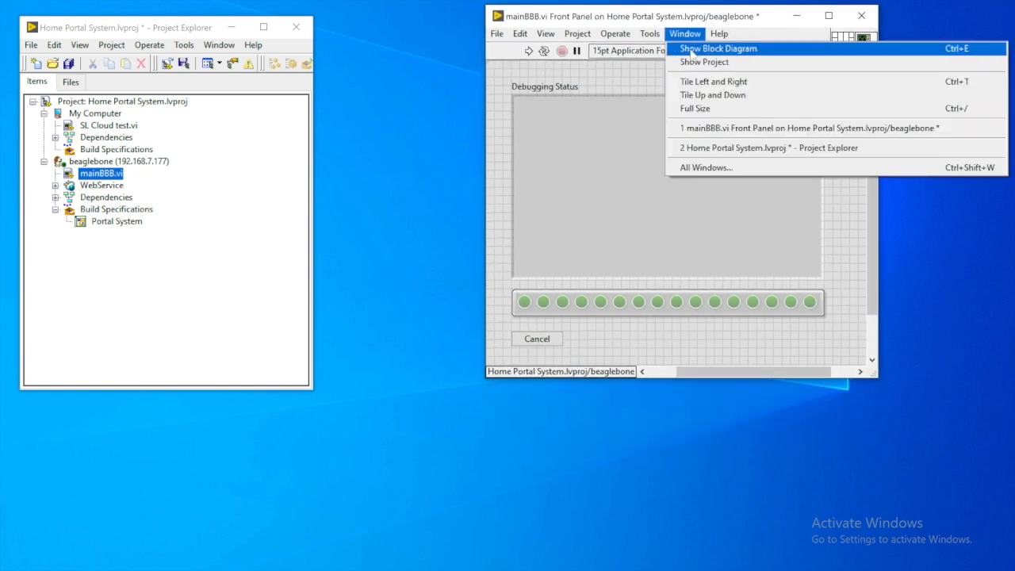
click(719, 49)
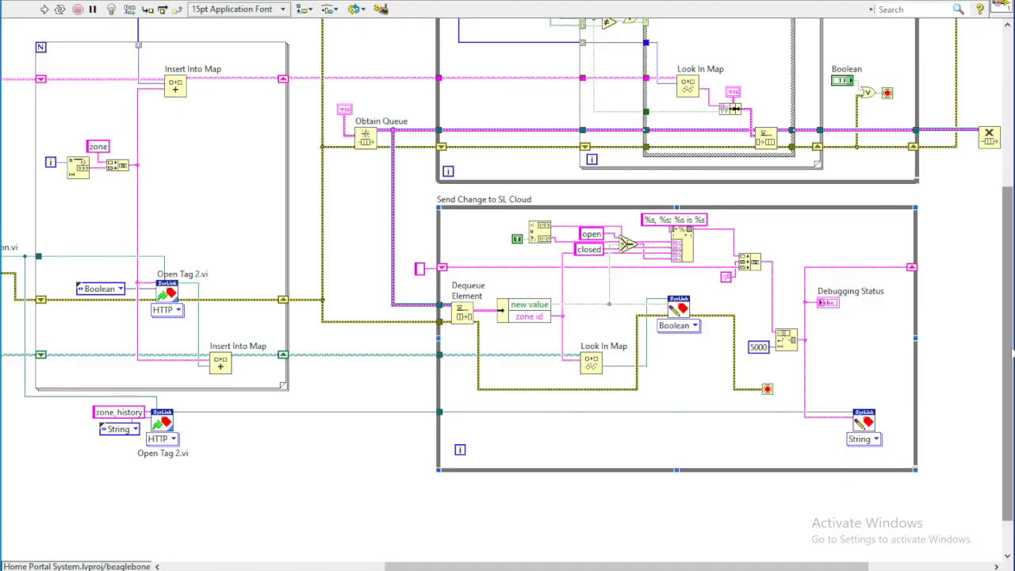
scroll(up, 3)
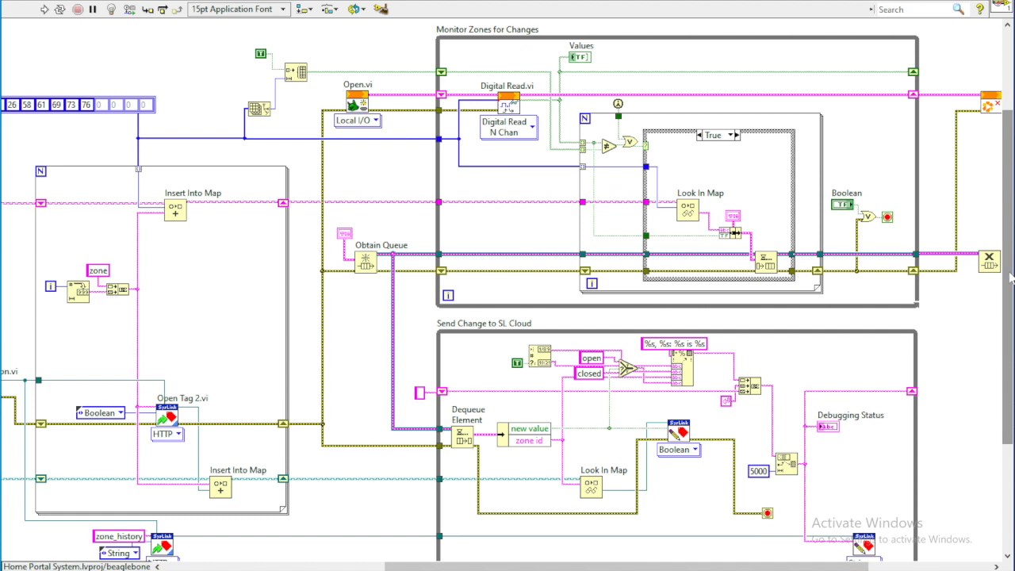
mouse_move(987, 320)
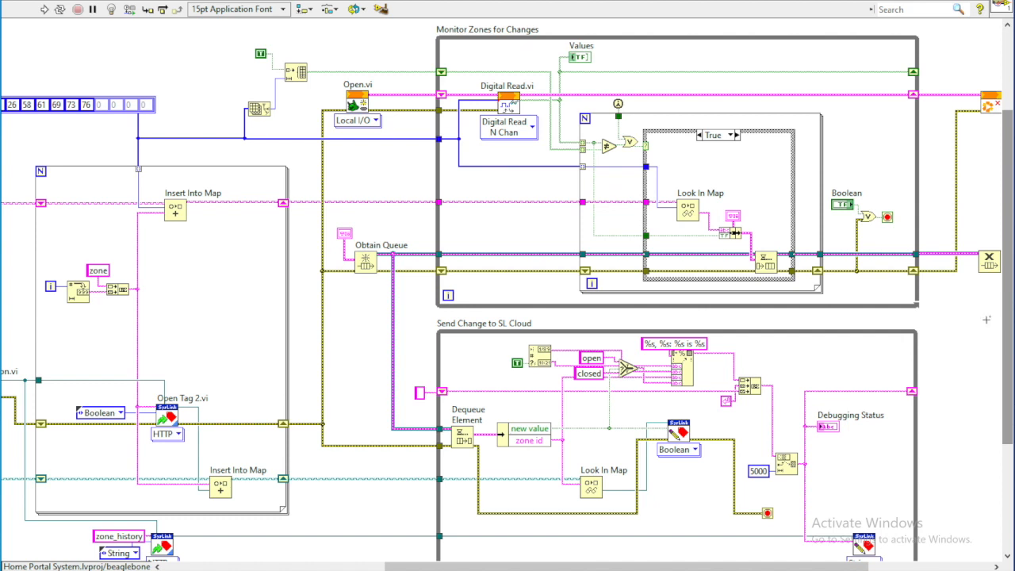
mouse_move(951, 456)
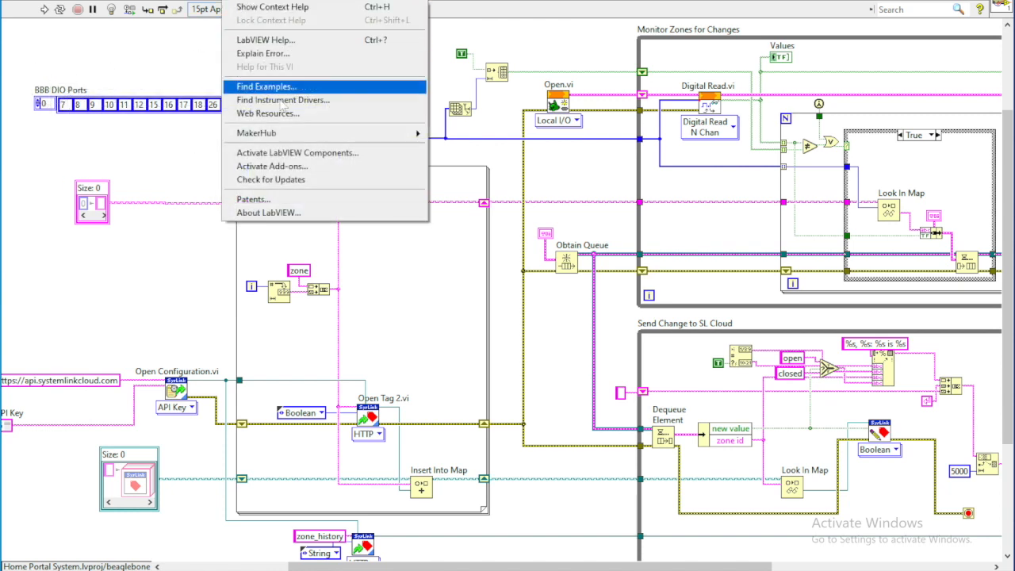
mouse_move(255, 133)
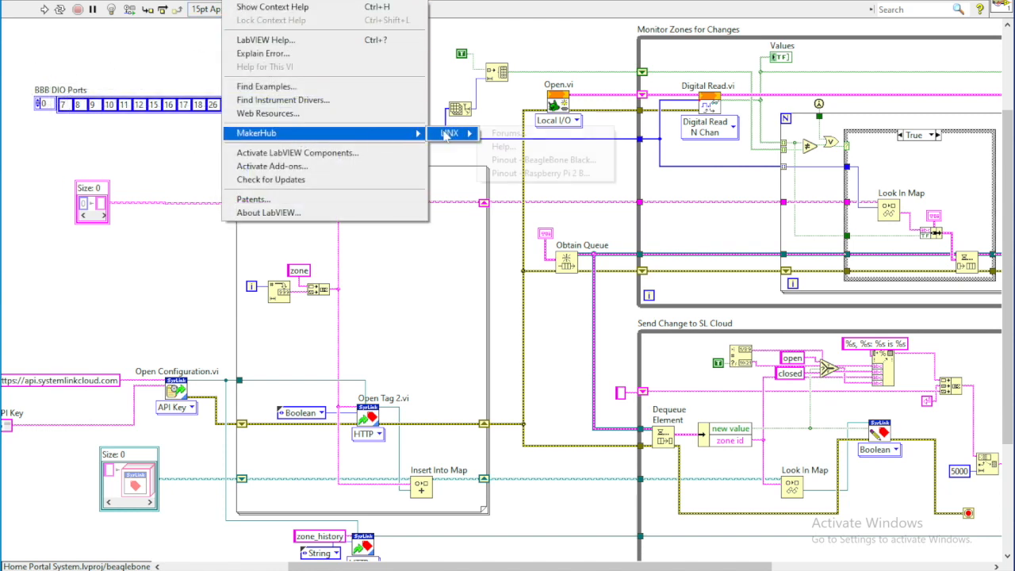
mouse_move(544, 160)
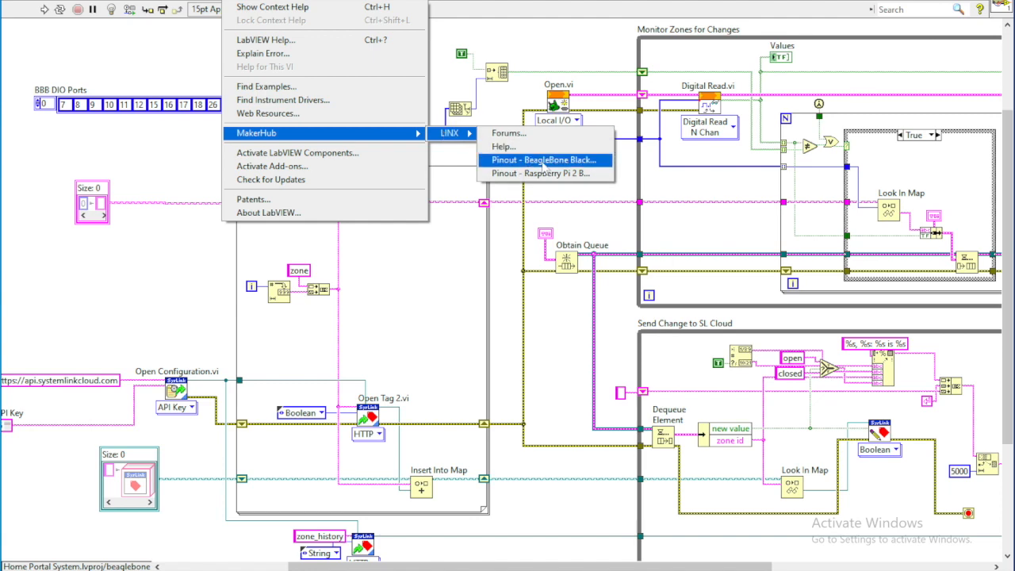
mouse_move(594, 169)
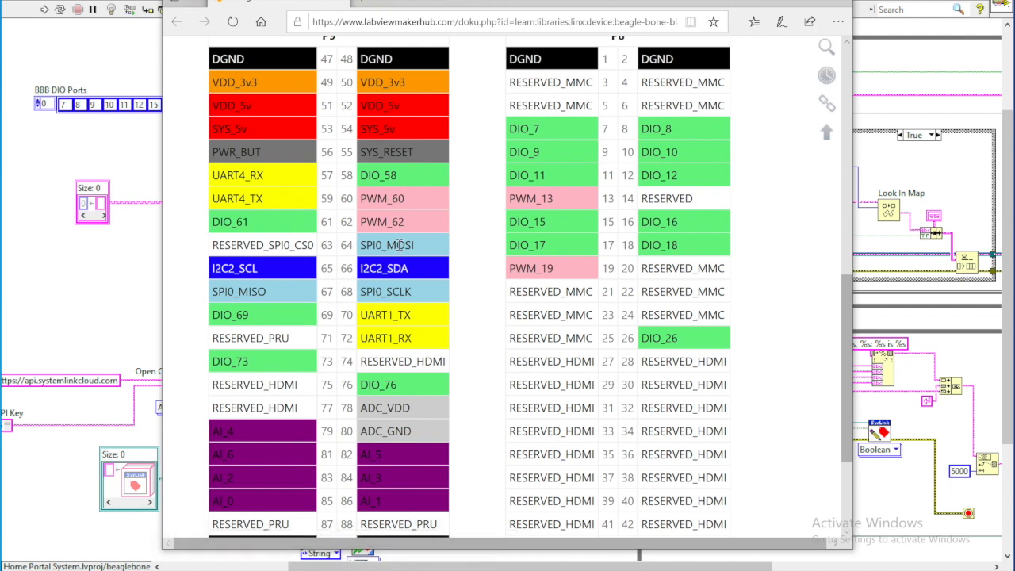
mouse_move(523, 144)
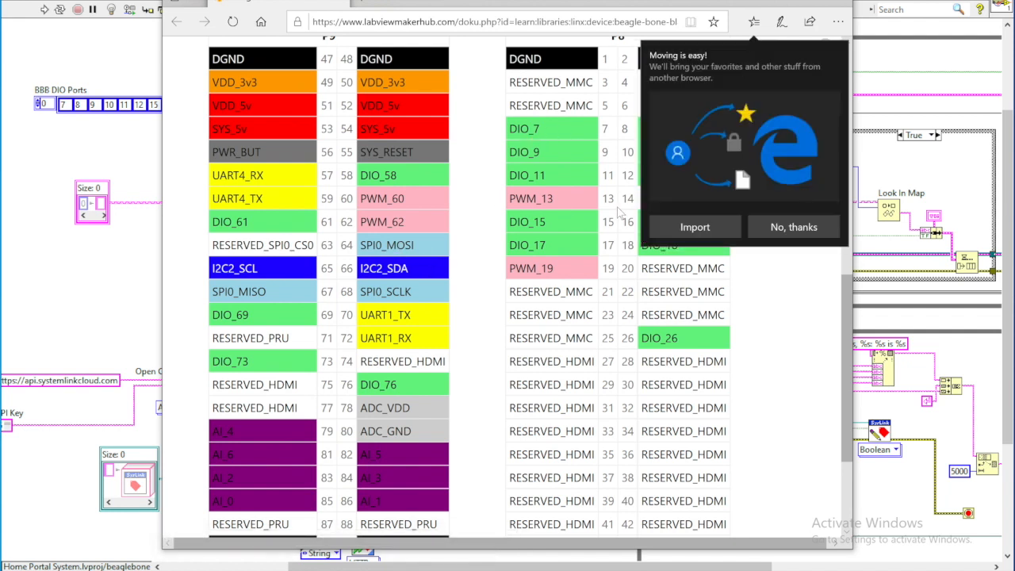
Dismiss Edge's import popup to reveal the BeagleBone Black pinout page
click(794, 226)
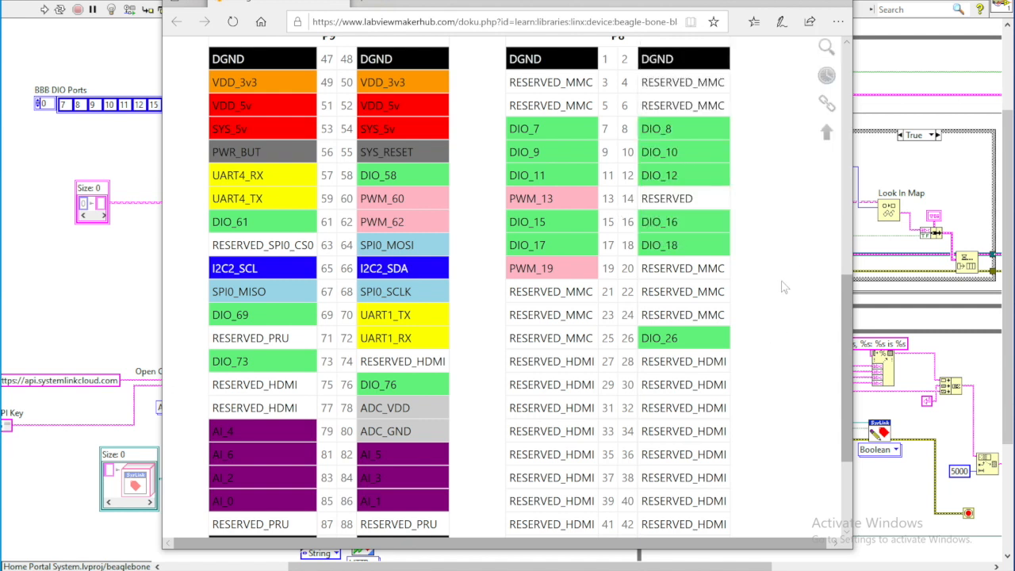
mouse_move(548, 135)
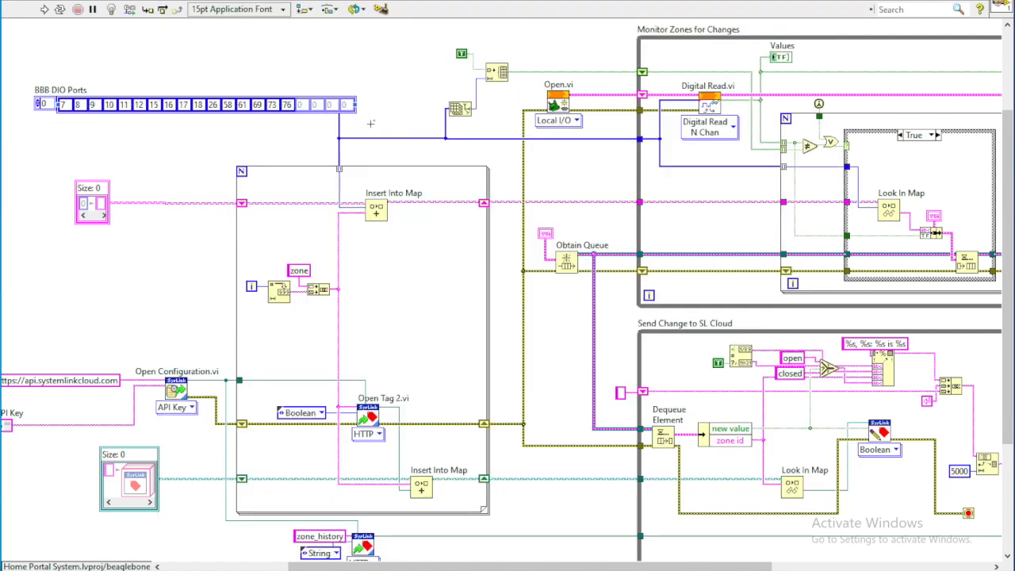
mouse_move(572, 237)
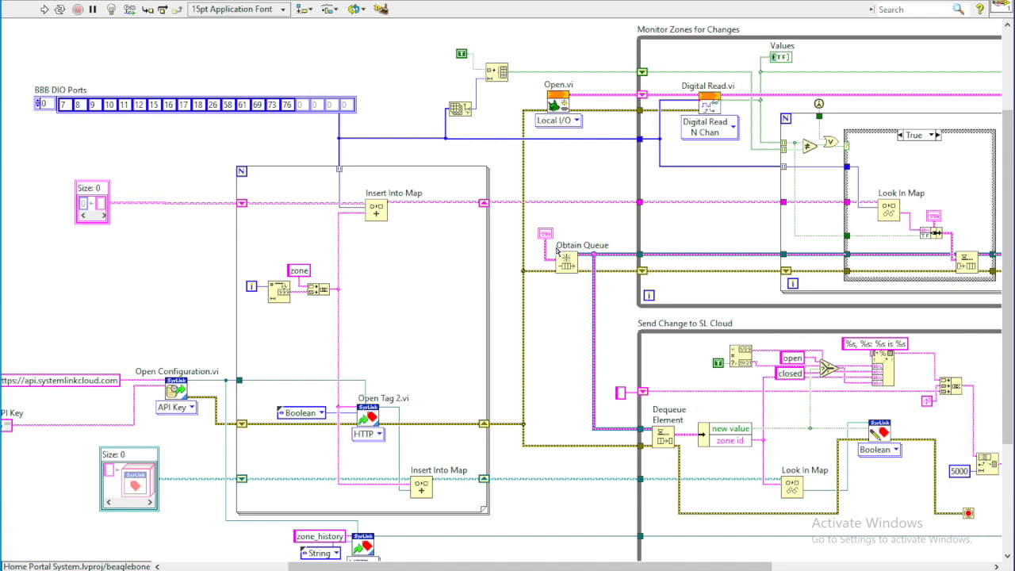
mouse_move(363, 253)
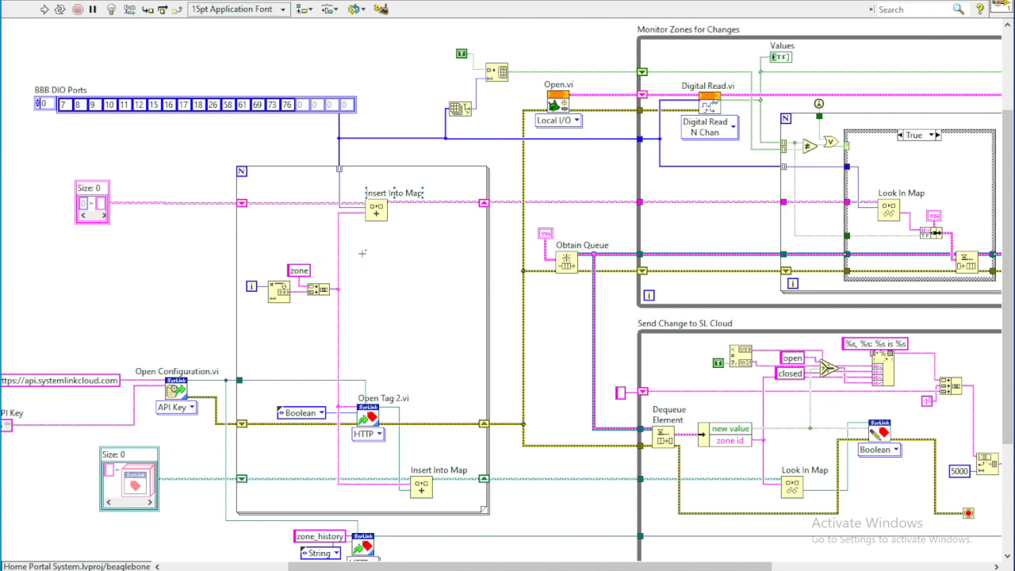
mouse_move(679, 189)
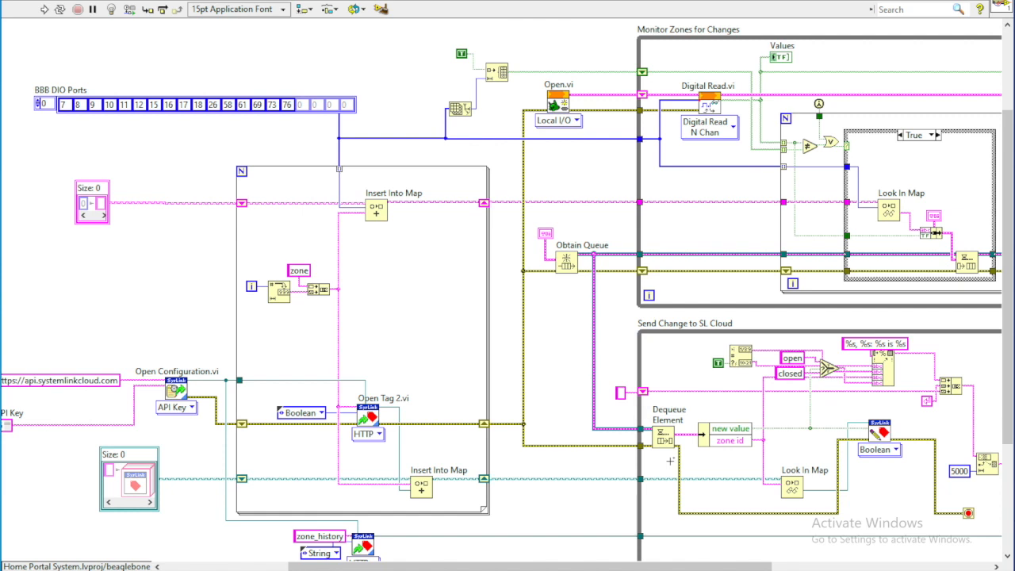
mouse_move(706, 527)
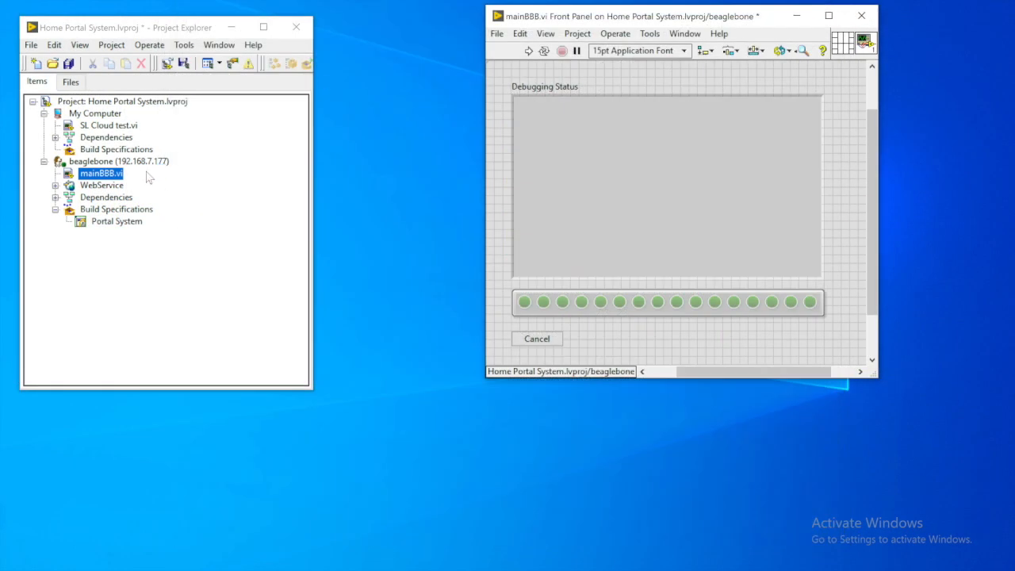
Connect to the beaglebone target, confirming abort of its running startup application
right_click(117, 162)
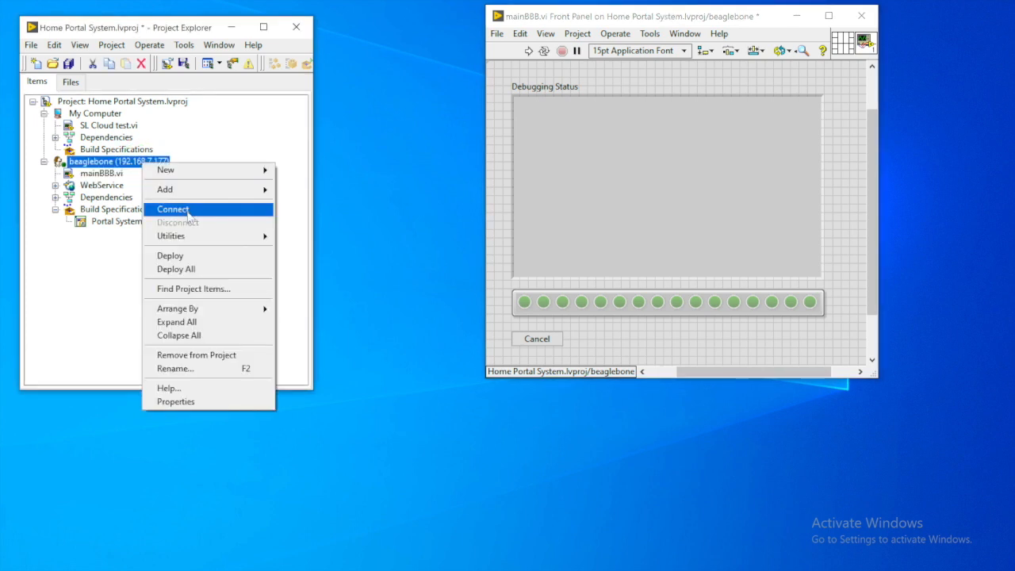
click(172, 209)
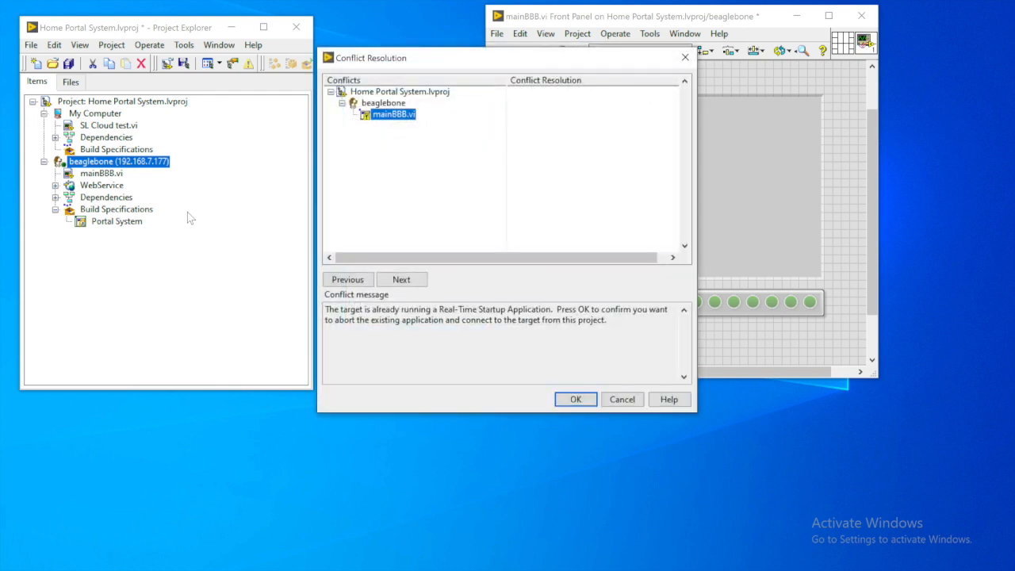
mouse_move(458, 335)
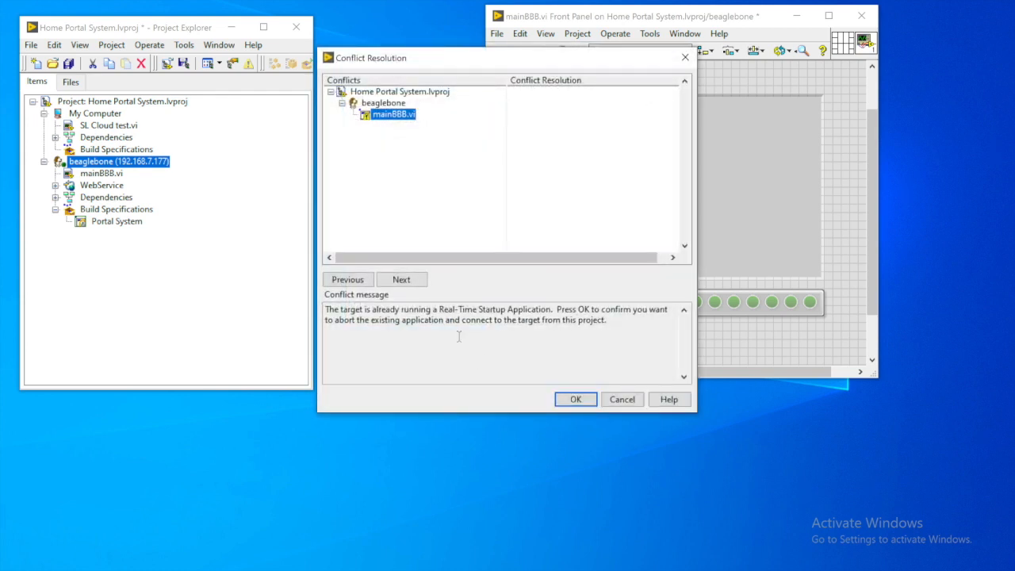
mouse_move(511, 323)
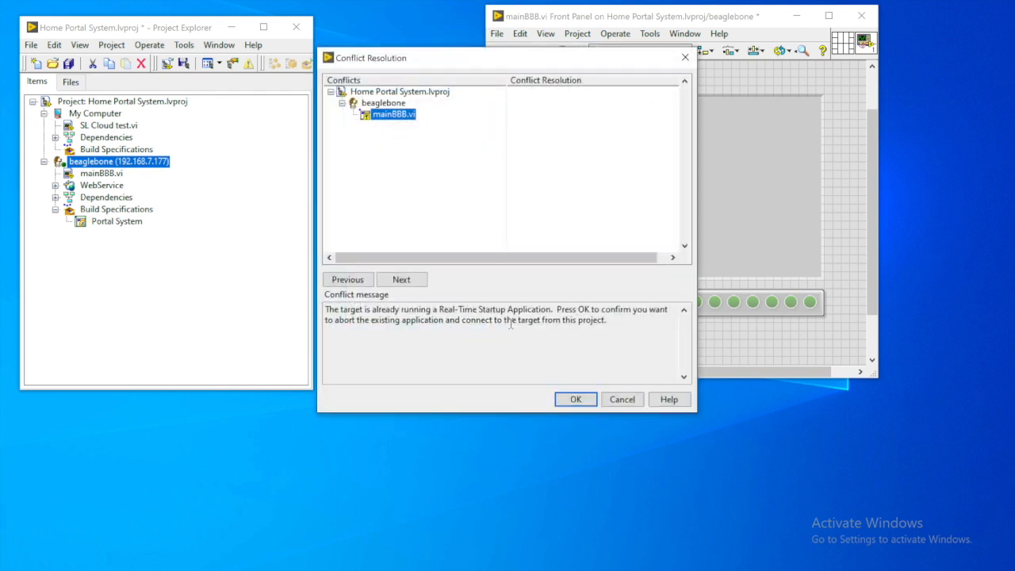
mouse_move(540, 355)
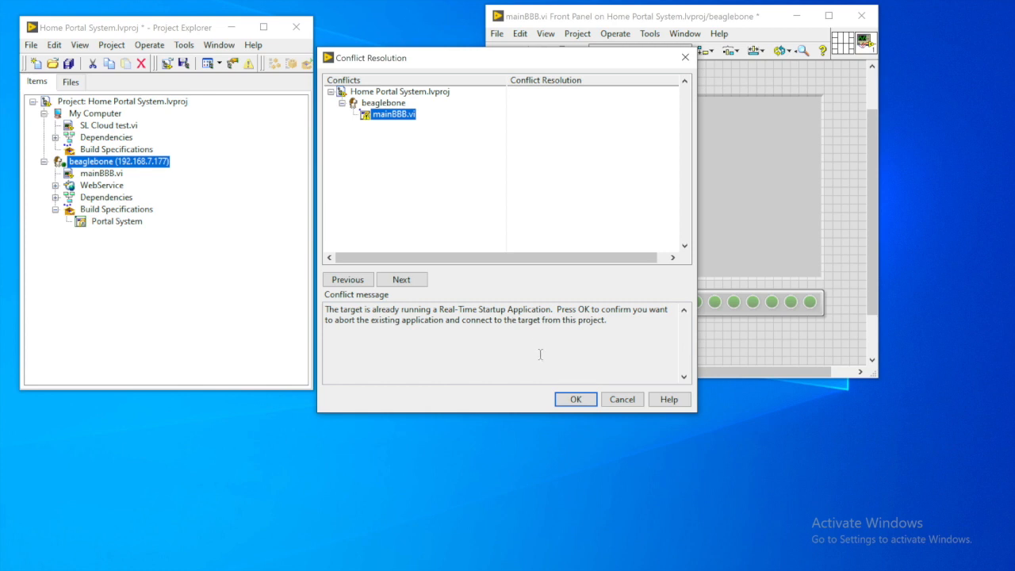
click(576, 399)
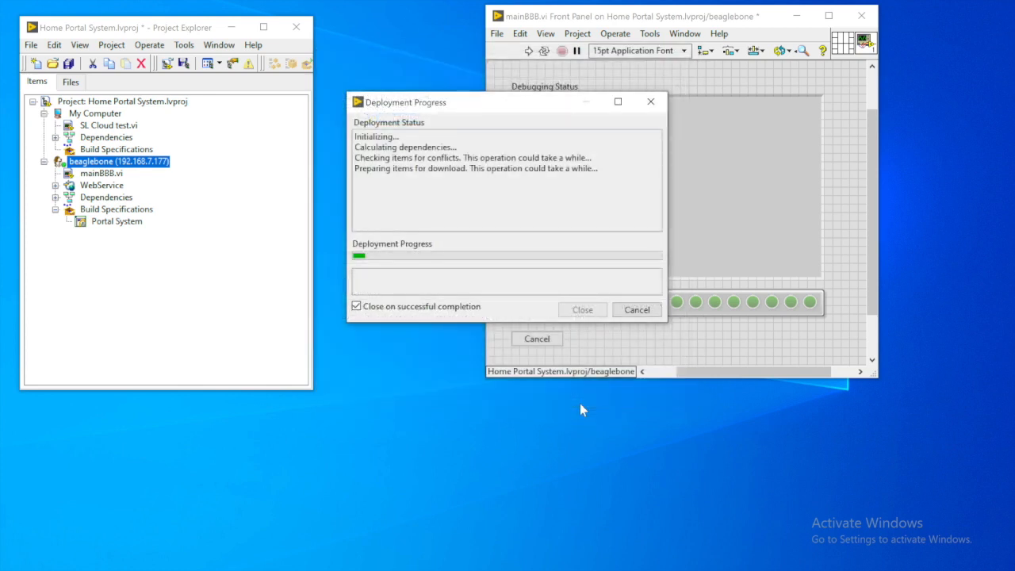
mouse_move(545, 408)
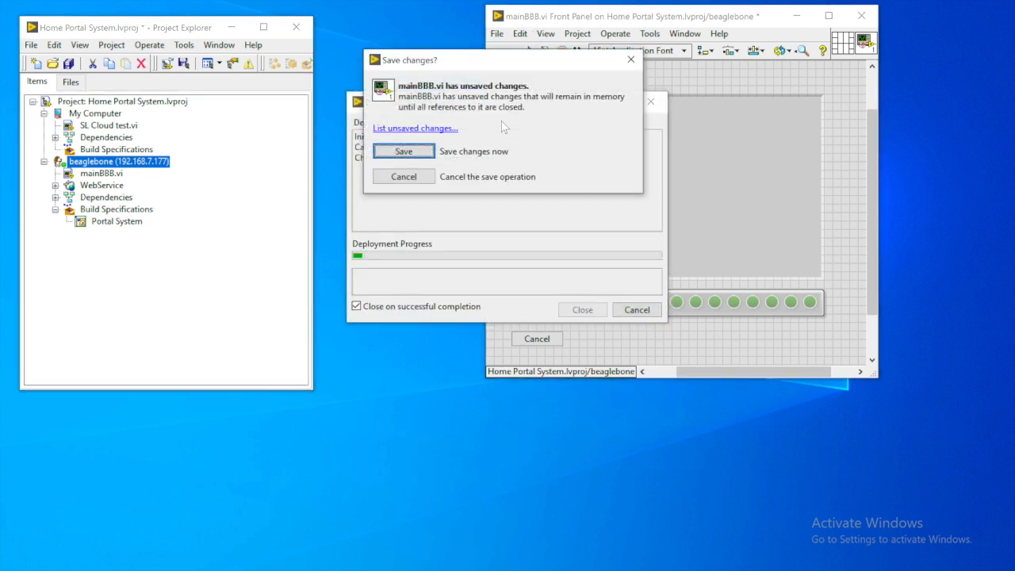
Save mainBBB.vi so it deploys and runs on the beaglebone
click(403, 151)
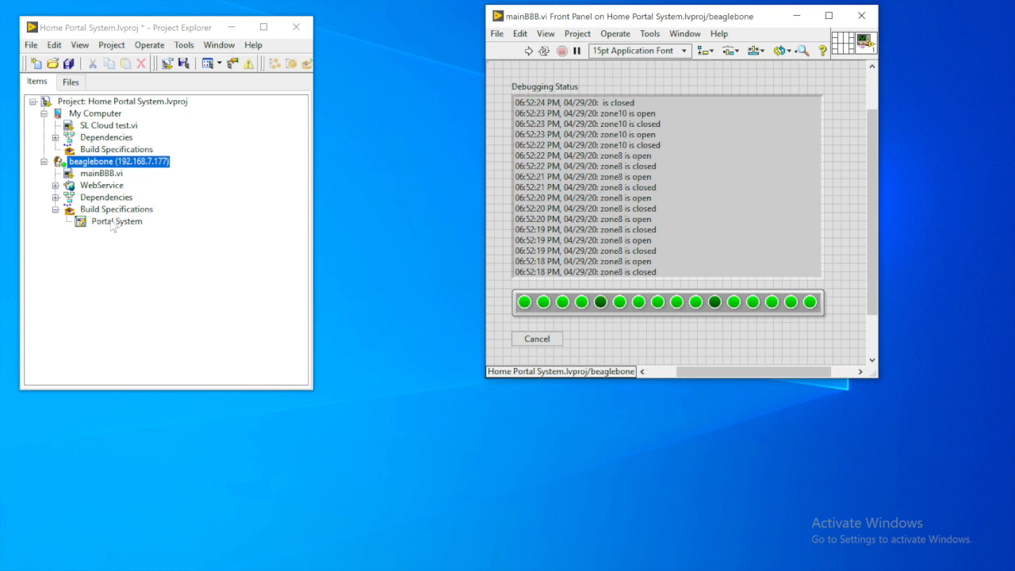
Run the Portal System build as startup, answer the reboot prompt, and close mainBBB's panel
right_click(116, 209)
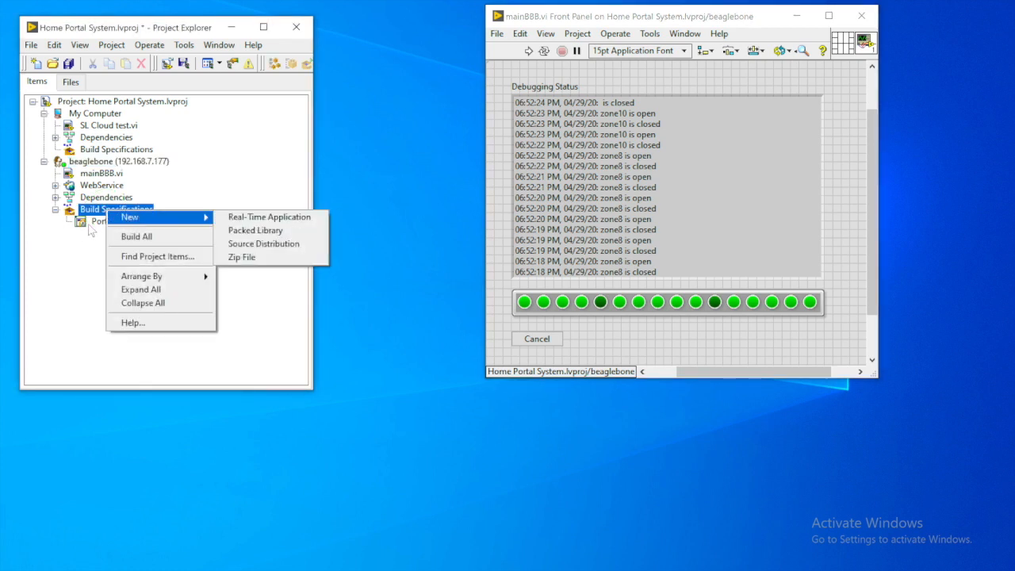
right_click(117, 220)
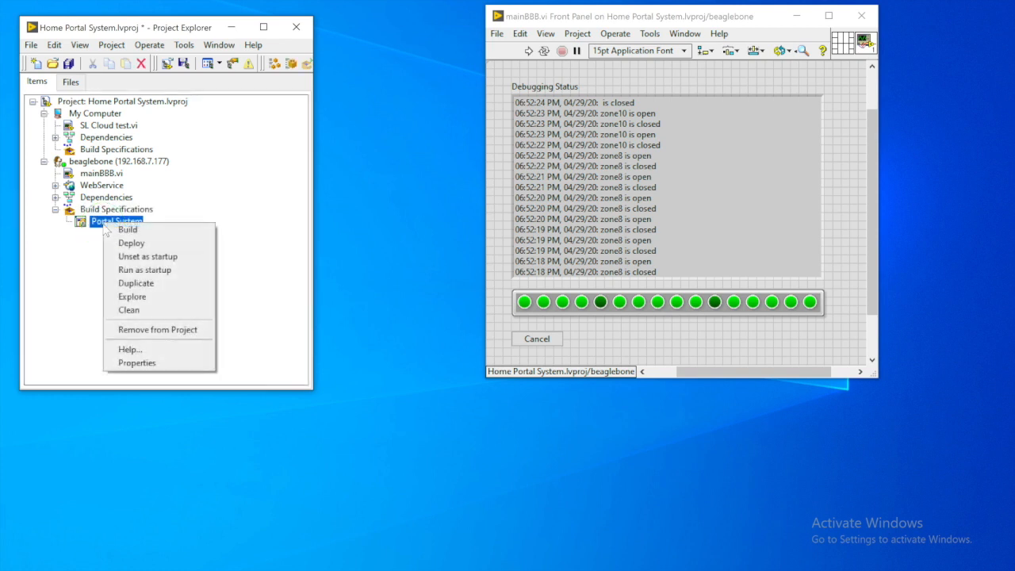
mouse_move(144, 270)
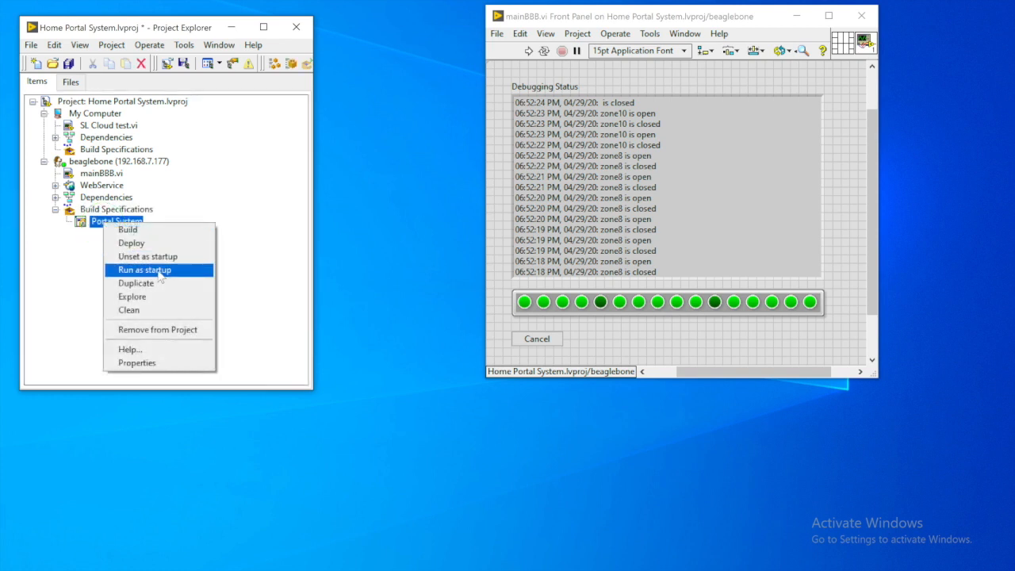
click(132, 243)
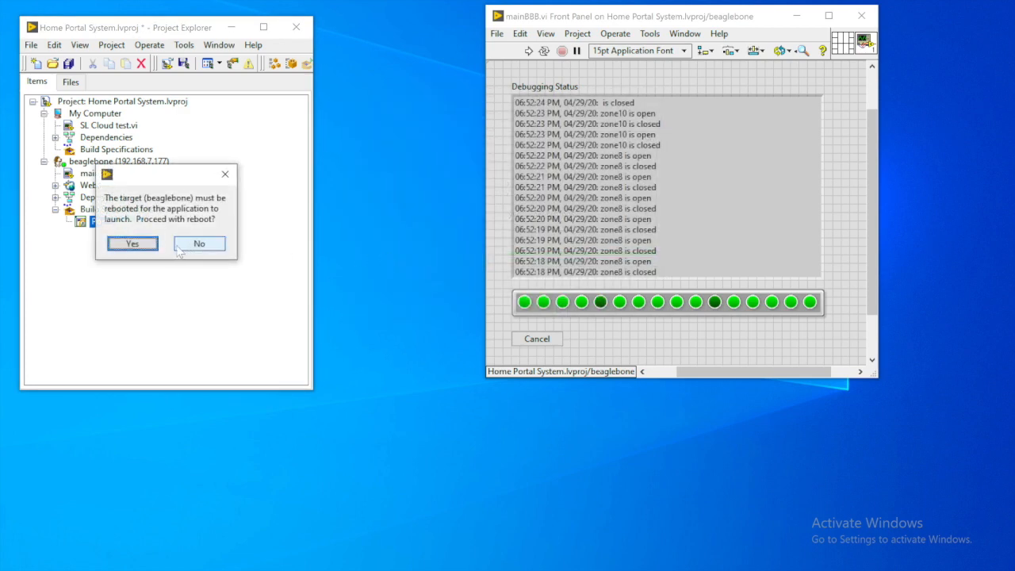
click(199, 244)
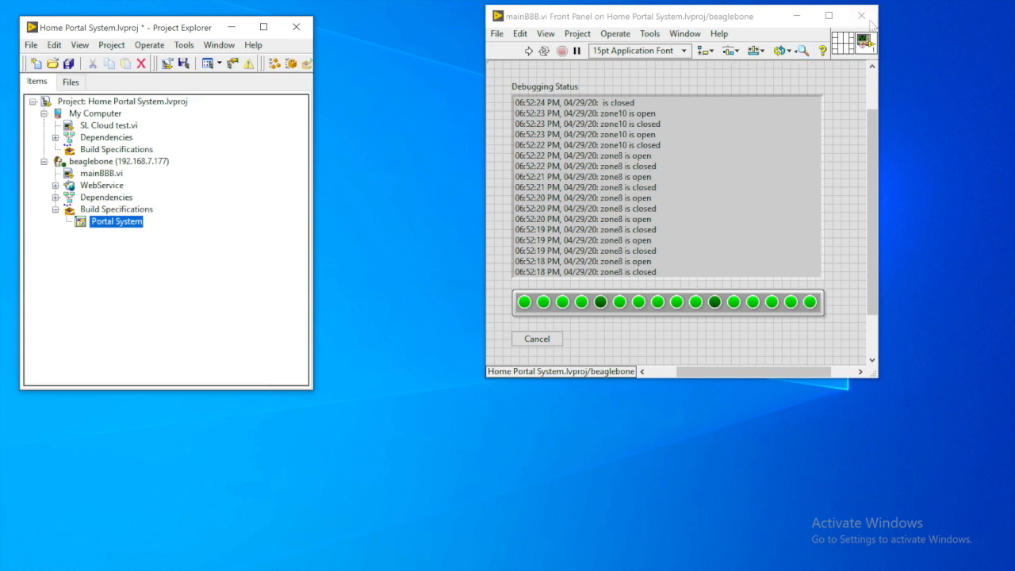
click(861, 15)
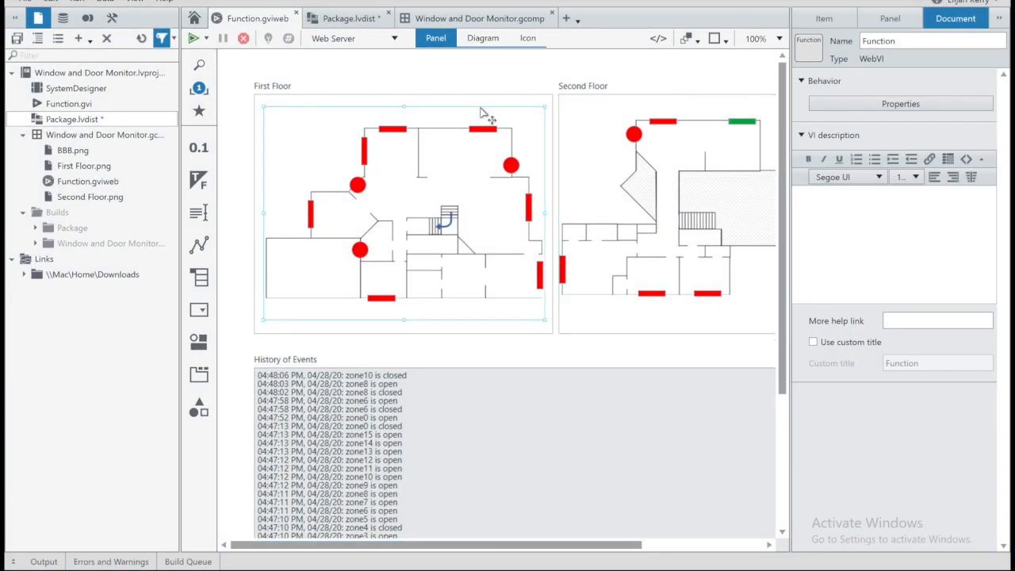
click(452, 77)
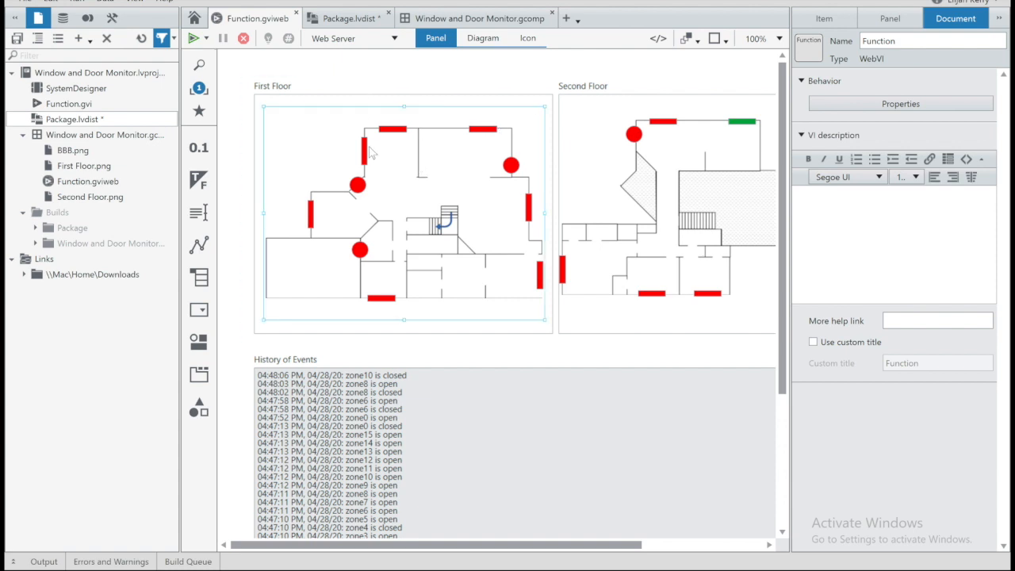
mouse_move(403, 125)
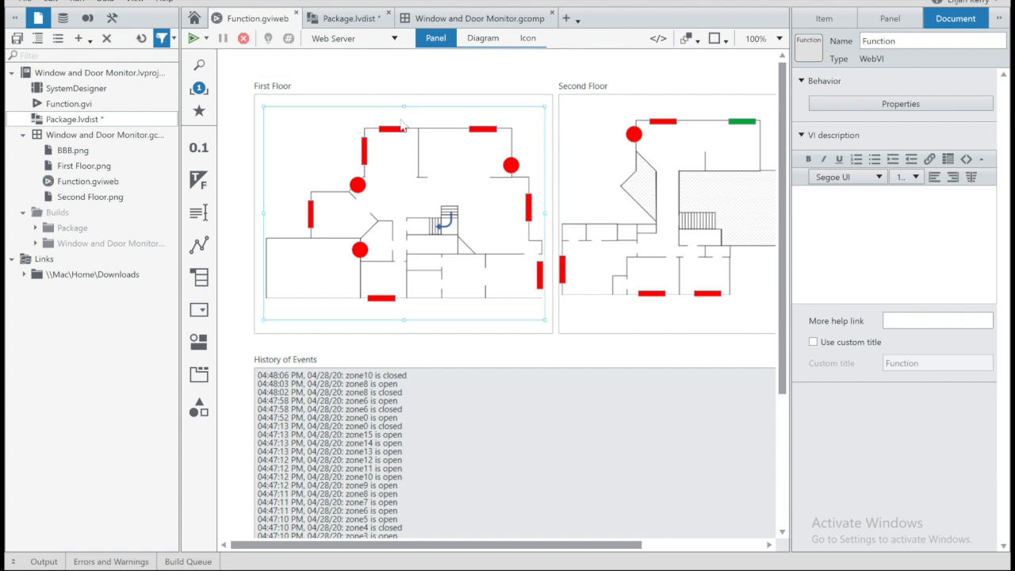
mouse_move(480, 146)
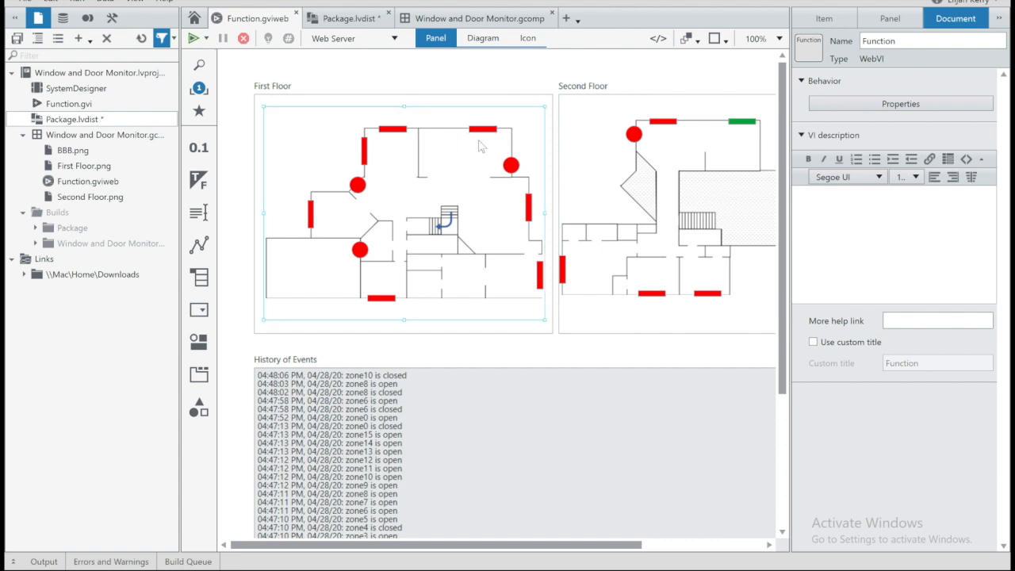
click(356, 186)
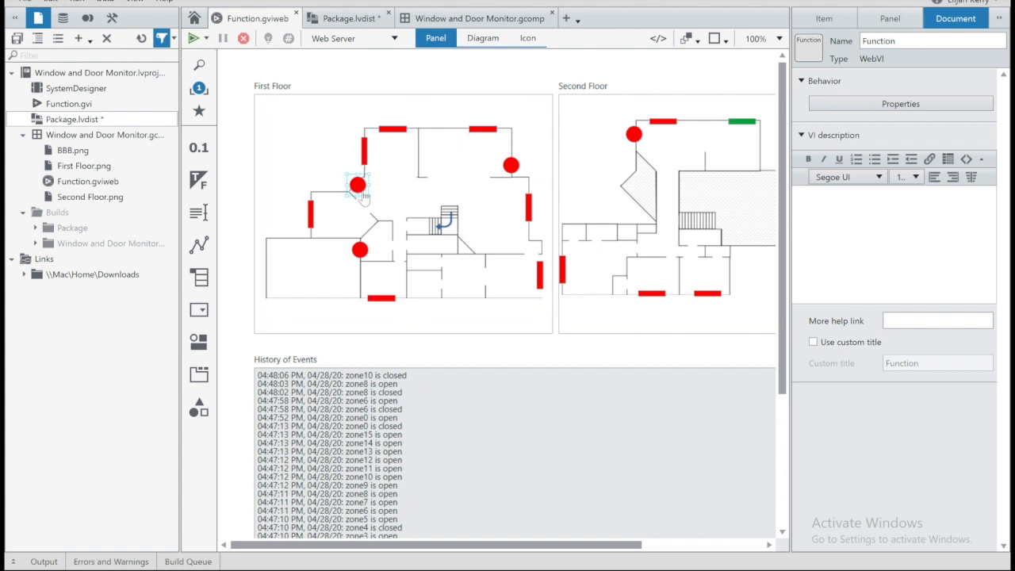
mouse_move(483, 38)
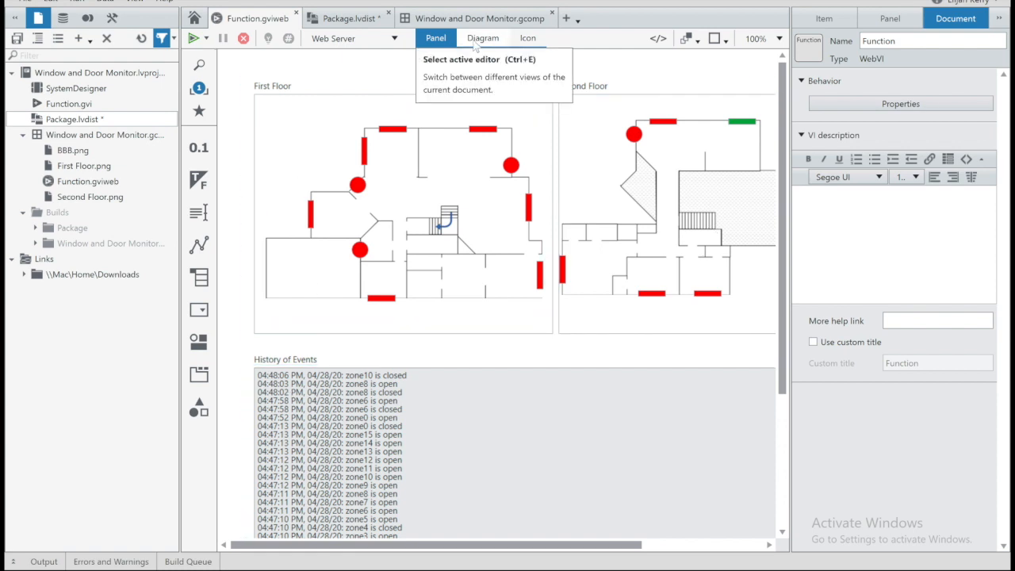
click(483, 37)
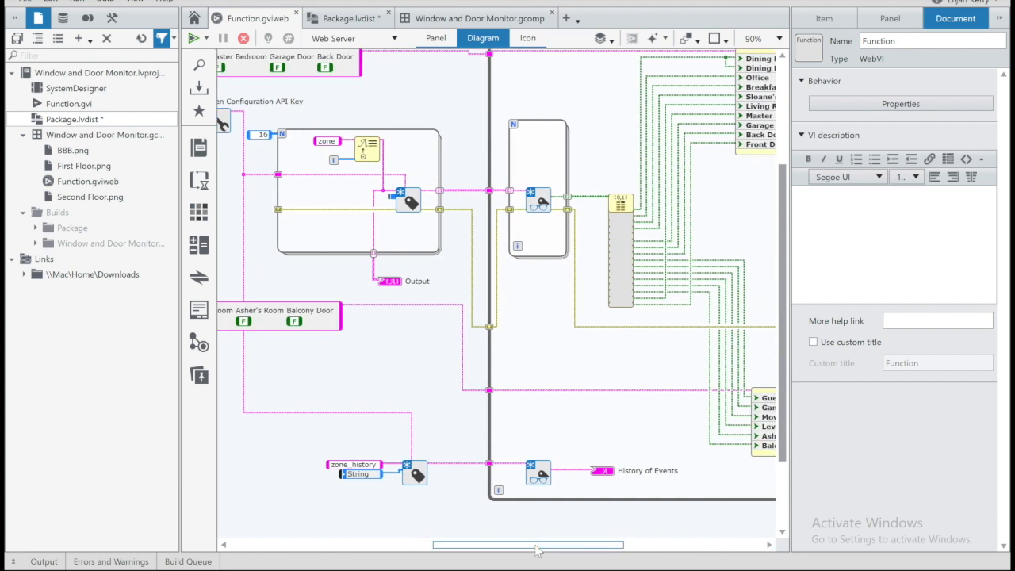
mouse_move(435, 38)
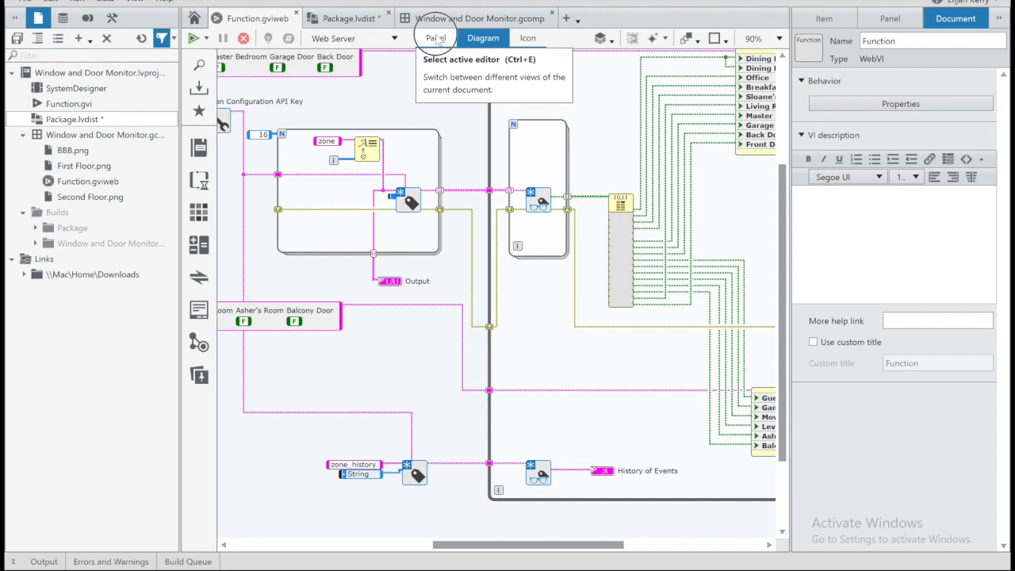
click(436, 37)
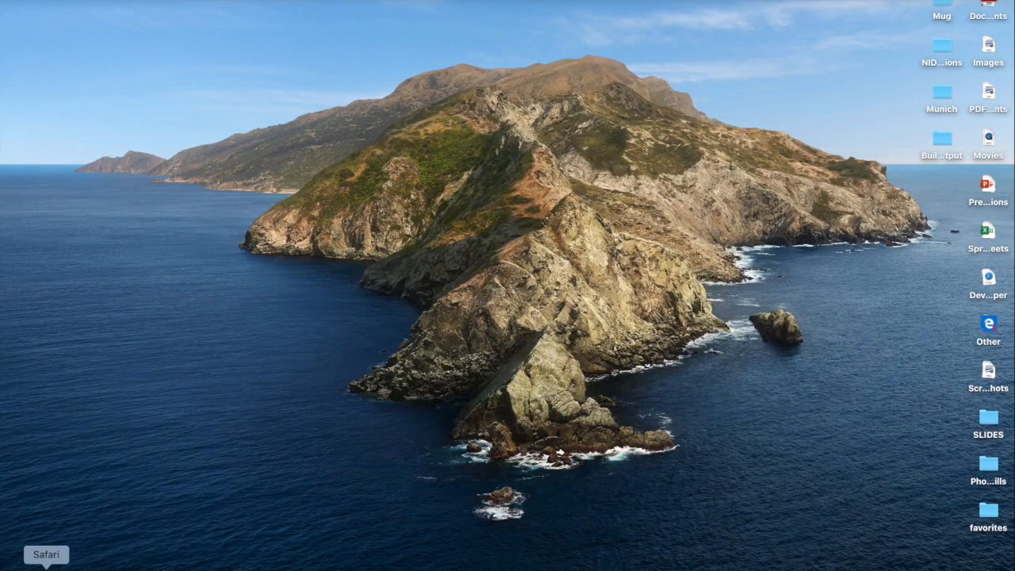
In Safari, log in to SystemLink Cloud data with the saved password, declining to save it
click(45, 555)
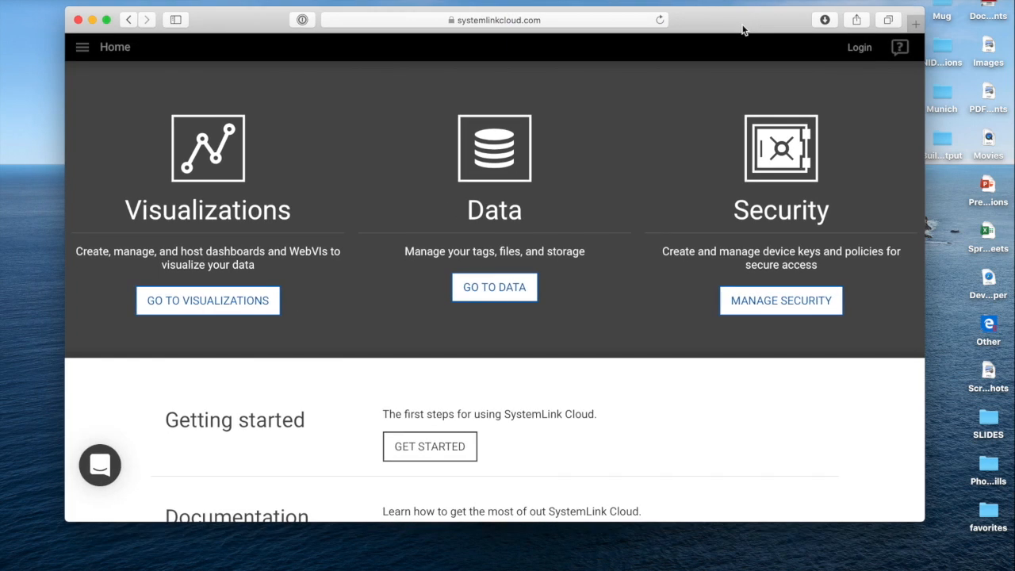
mouse_move(344, 182)
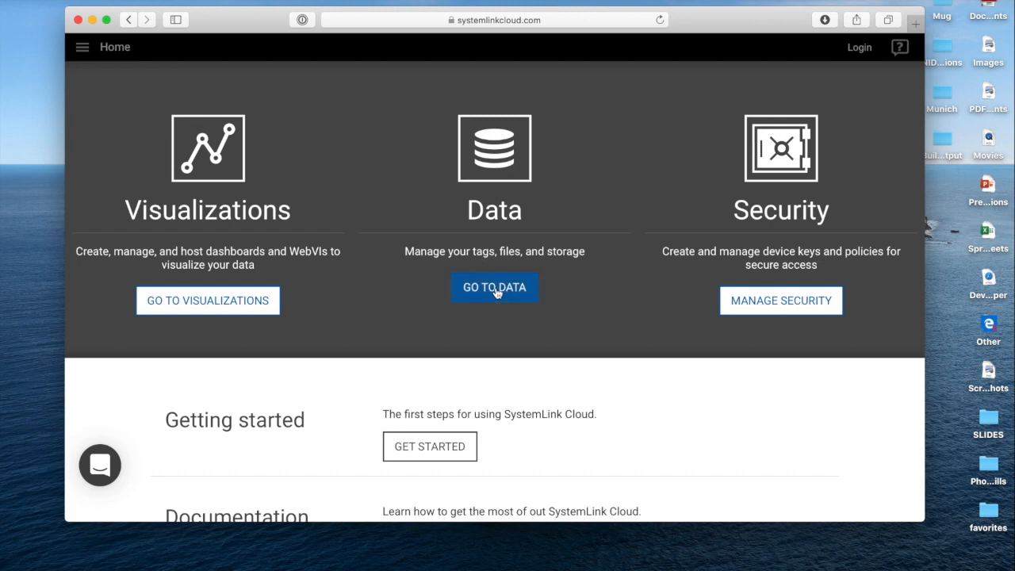
click(494, 287)
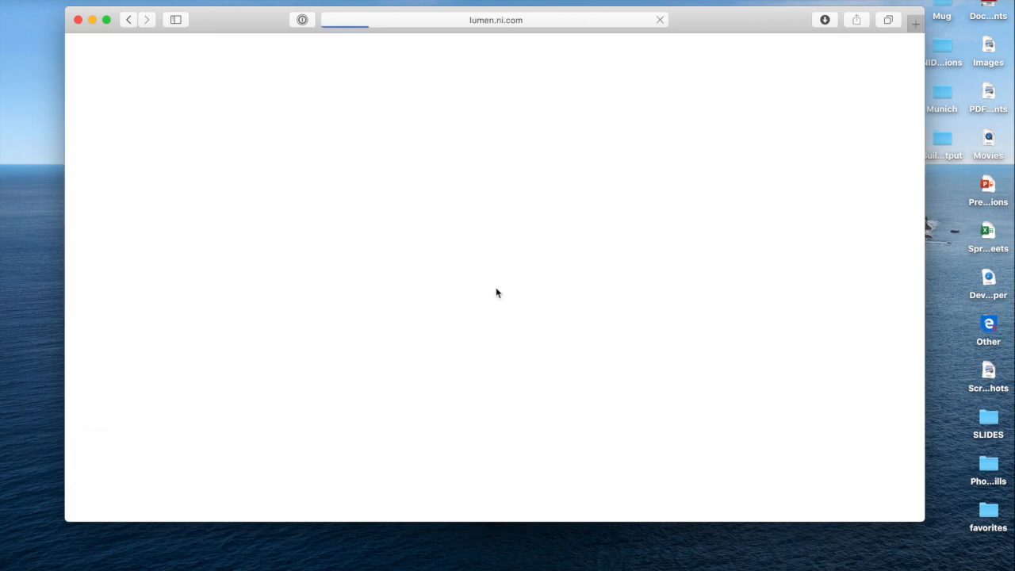
click(468, 366)
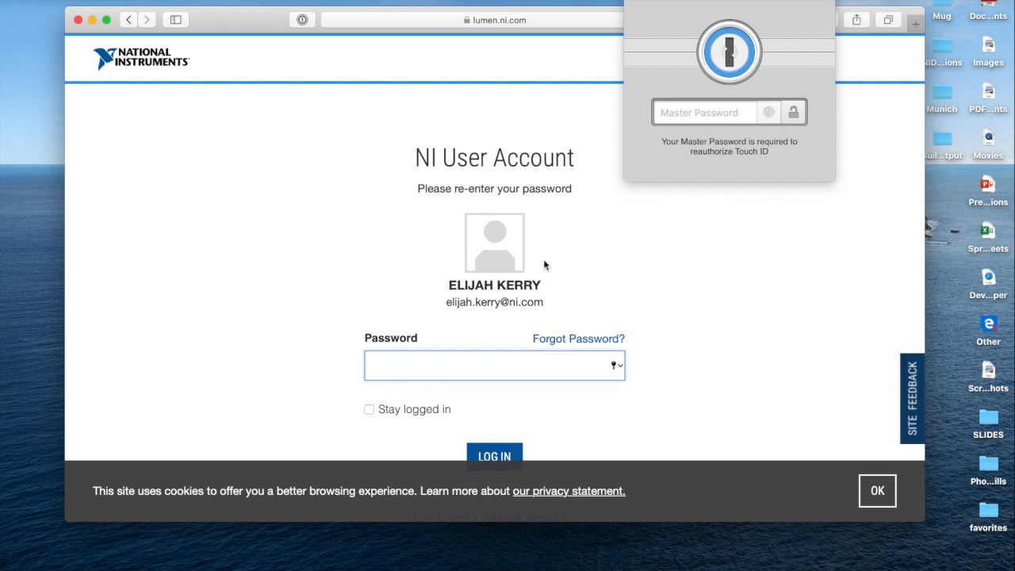
click(487, 365)
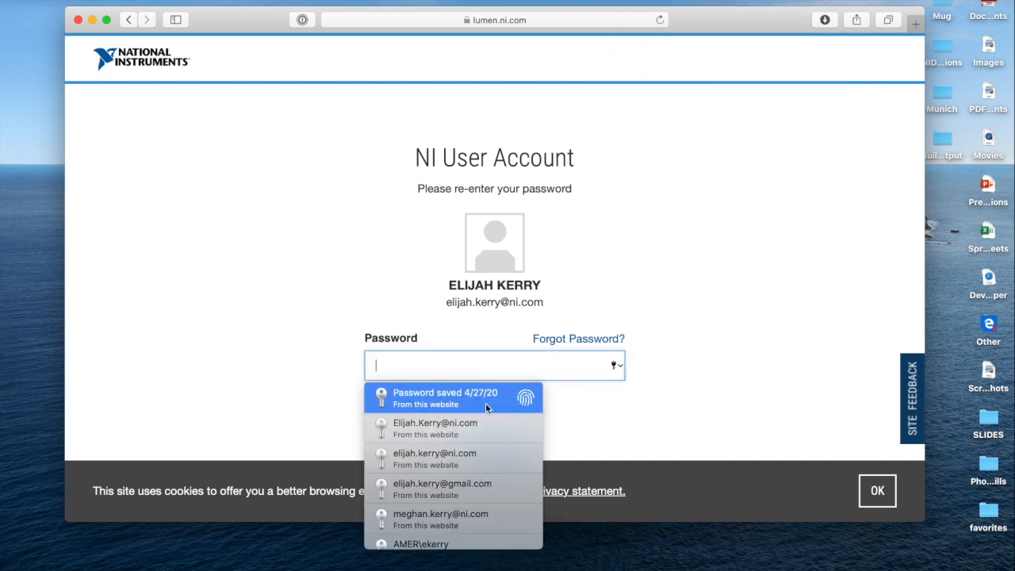
click(445, 398)
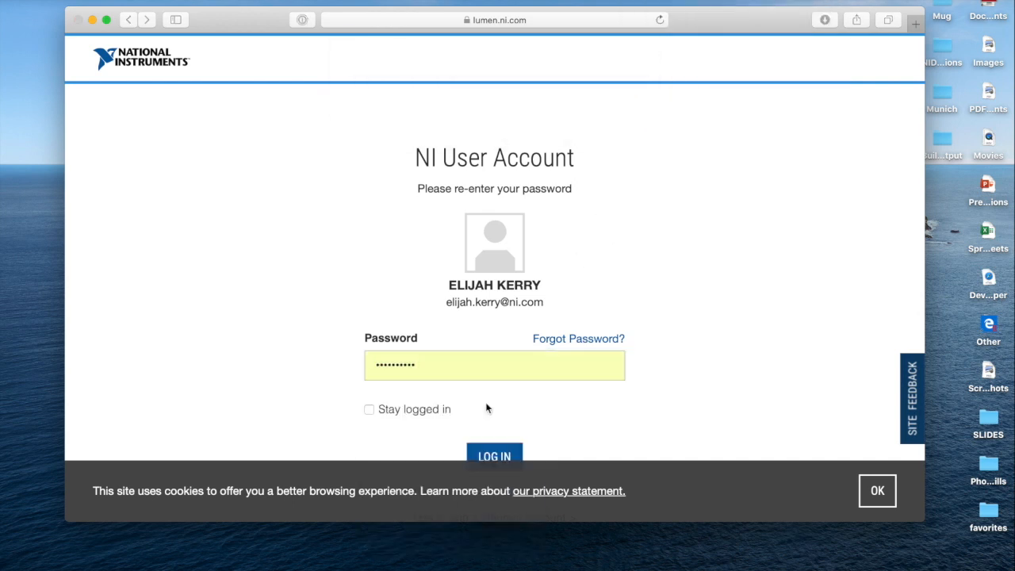
click(494, 455)
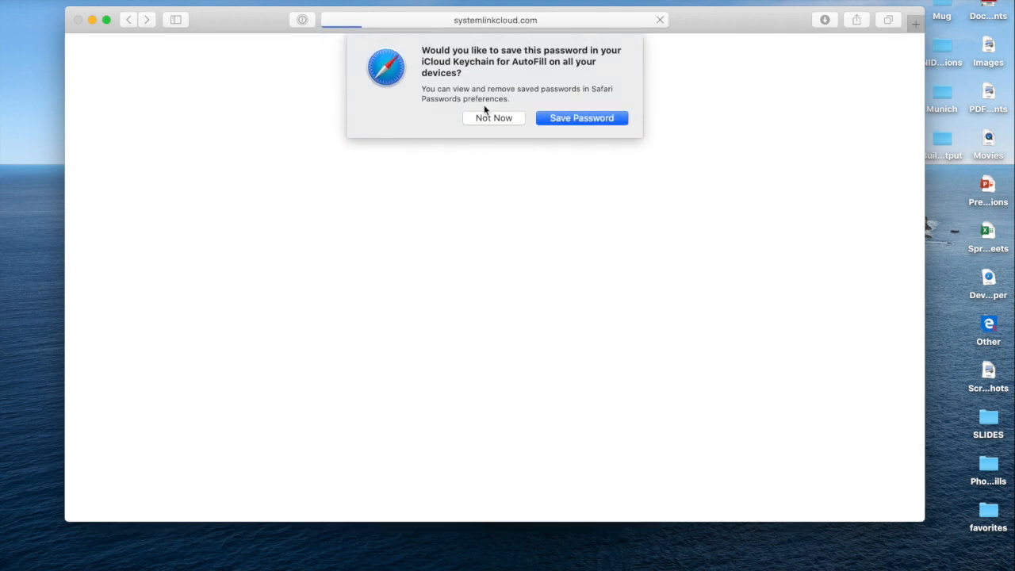
click(493, 117)
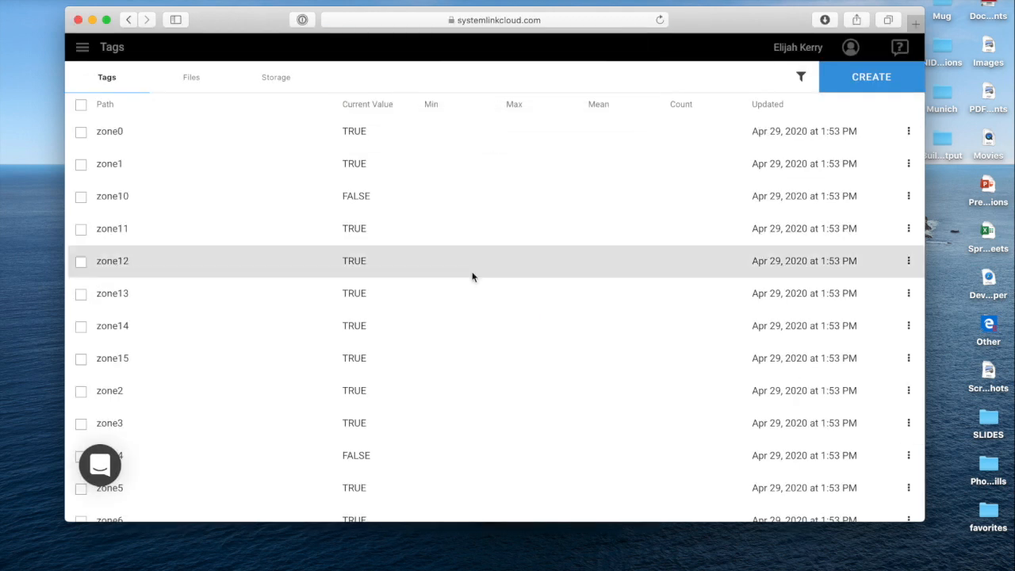
scroll(down, 3)
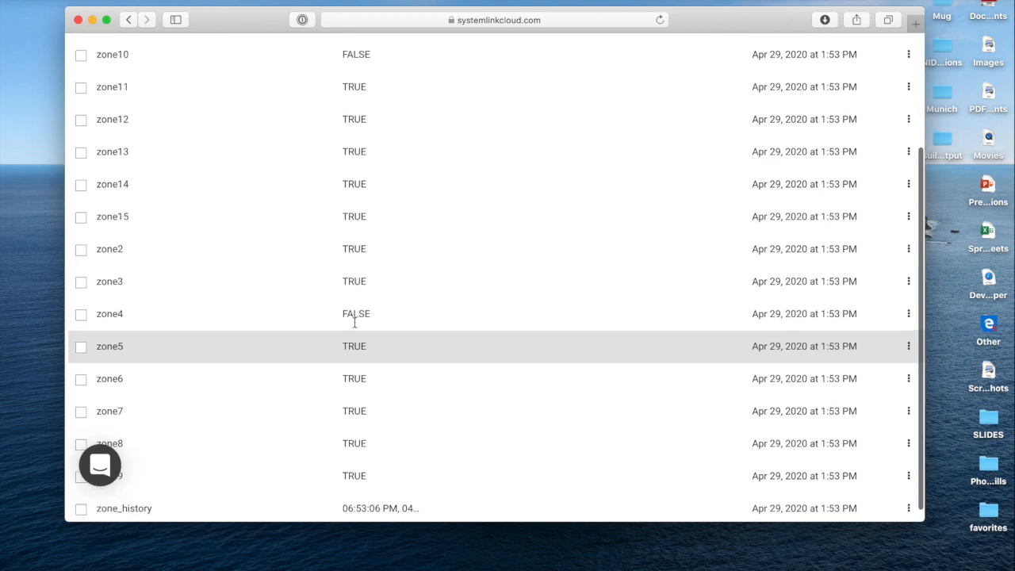
scroll(up, 3)
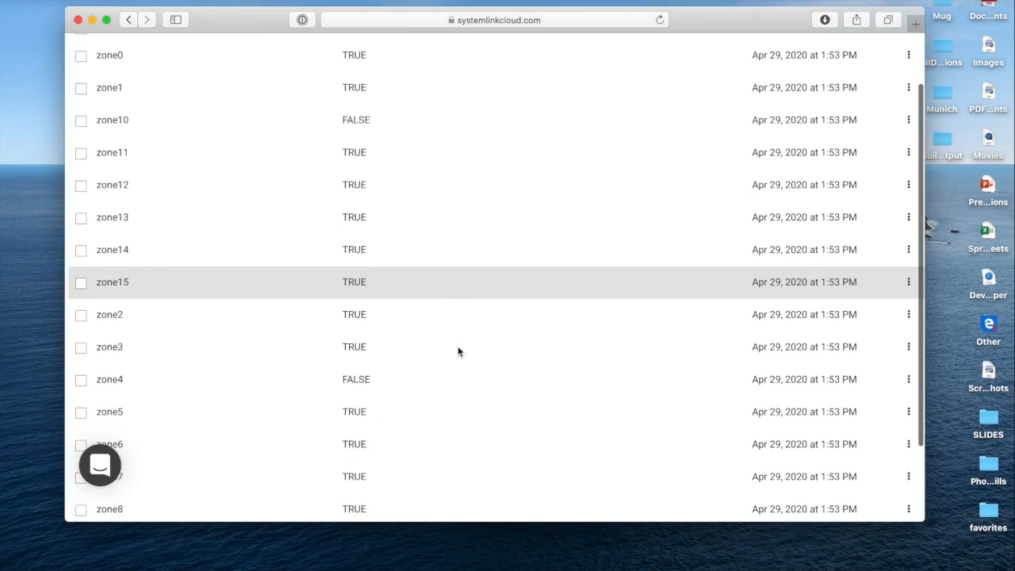
scroll(down, 3)
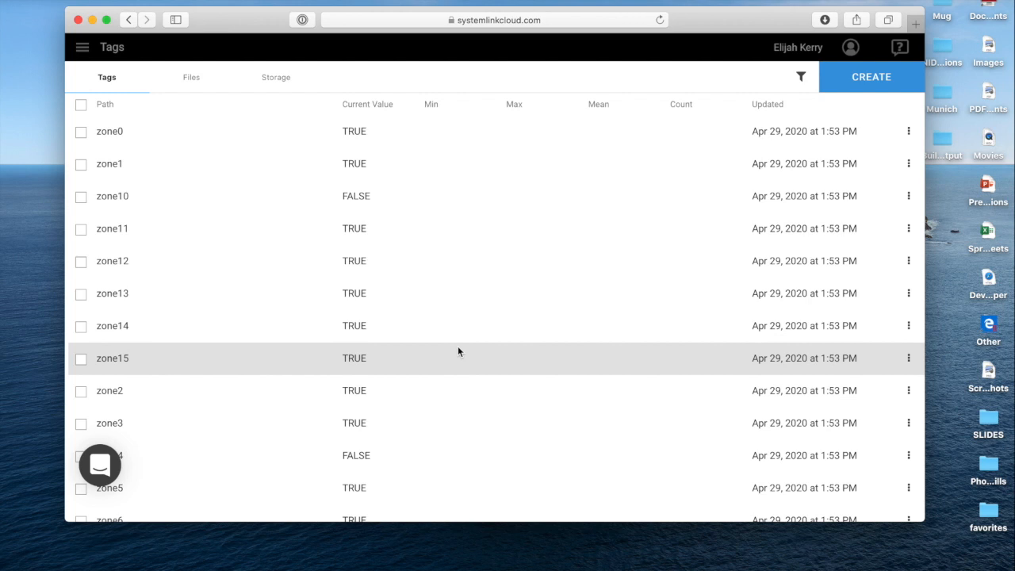
mouse_move(510, 229)
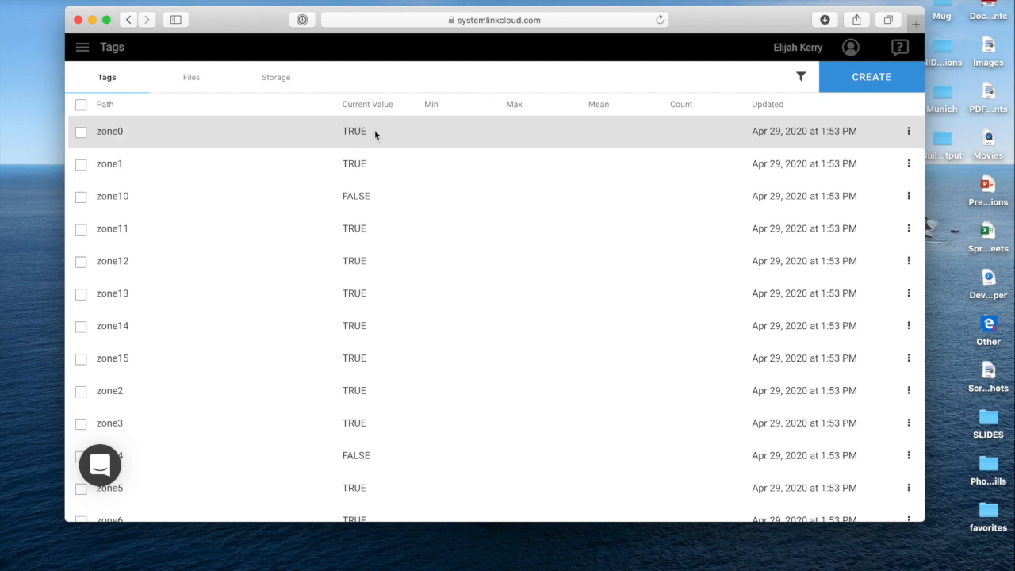
click(659, 20)
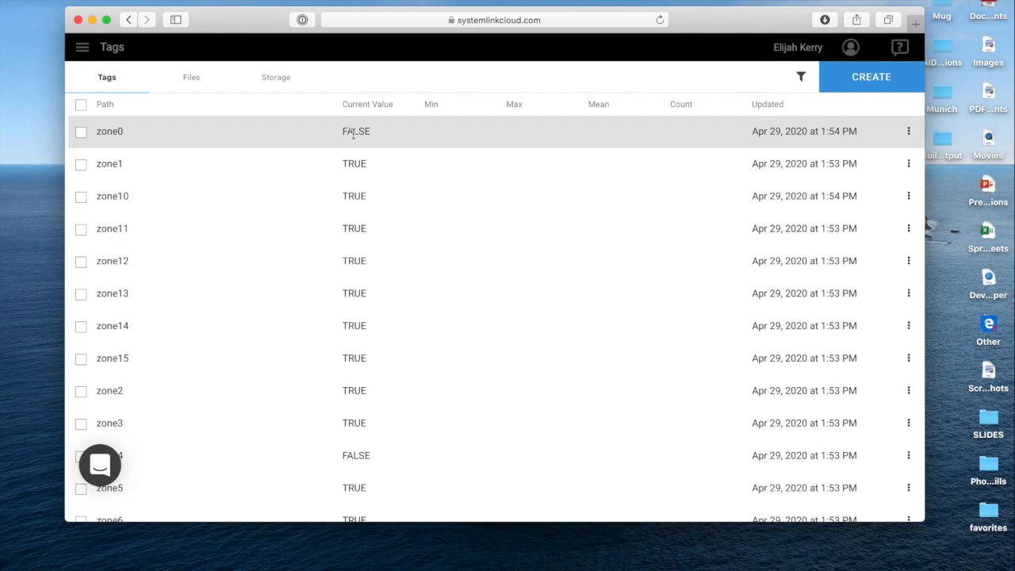
mouse_move(256, 260)
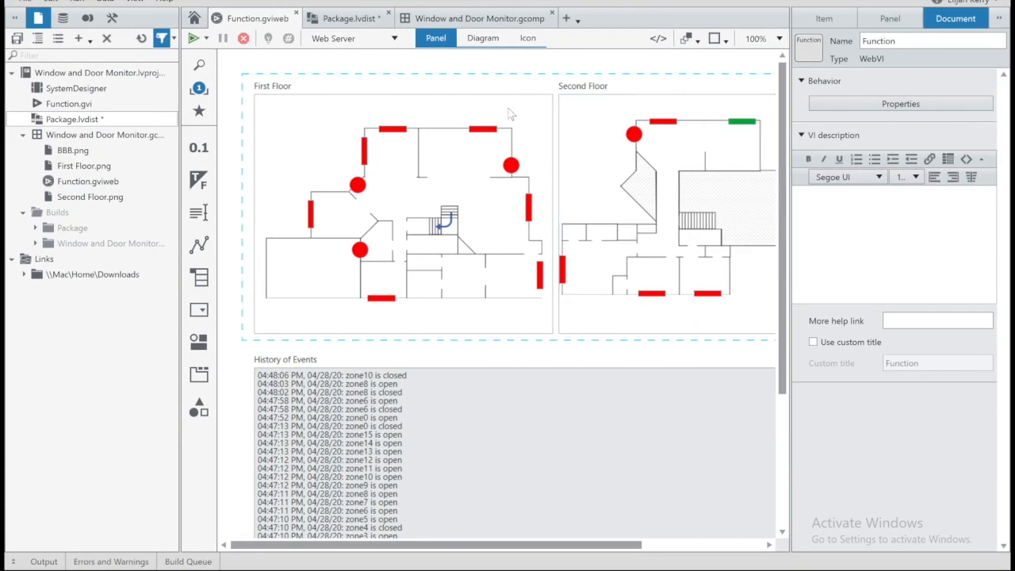
click(483, 37)
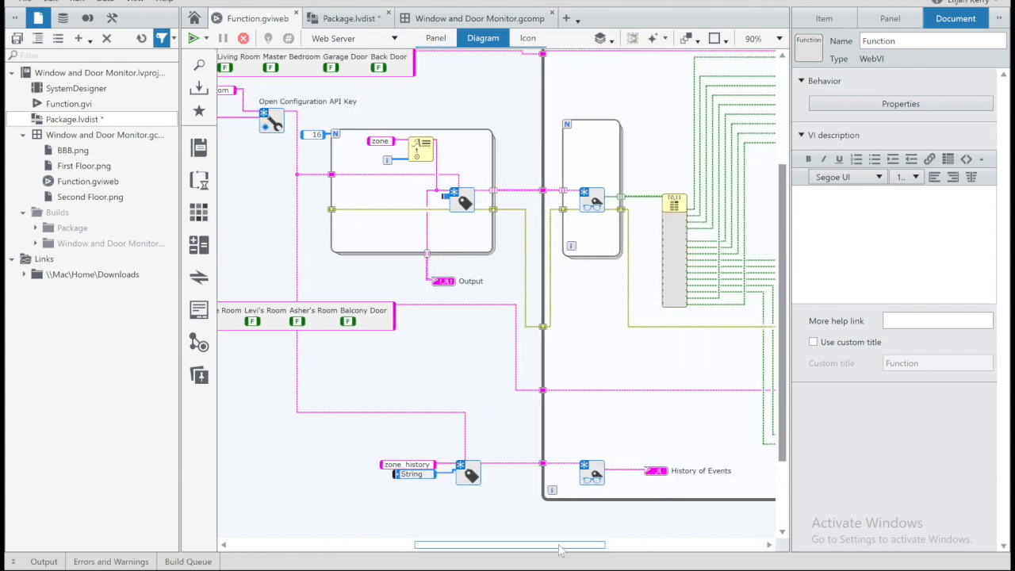
mouse_move(462, 200)
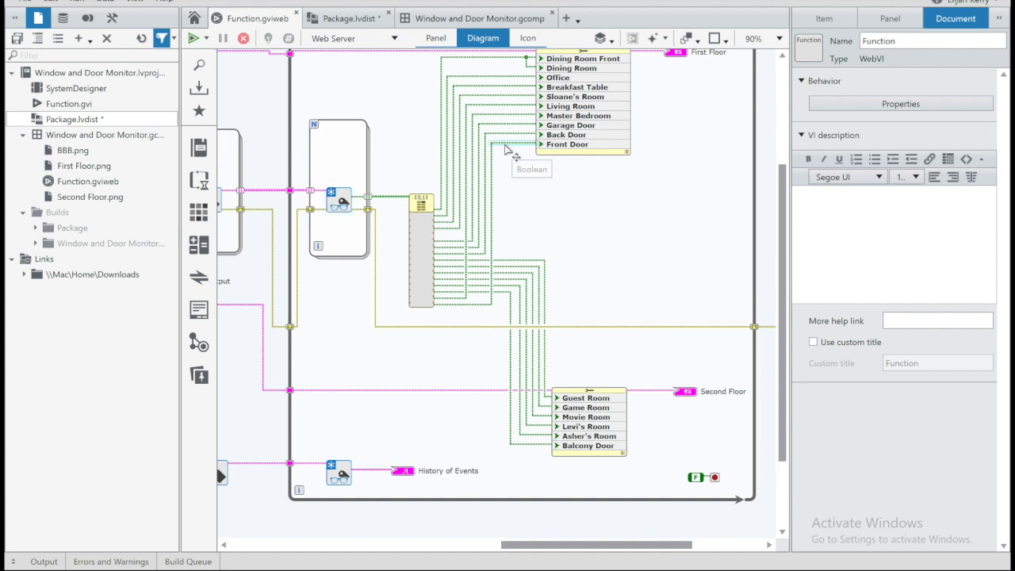
click(435, 37)
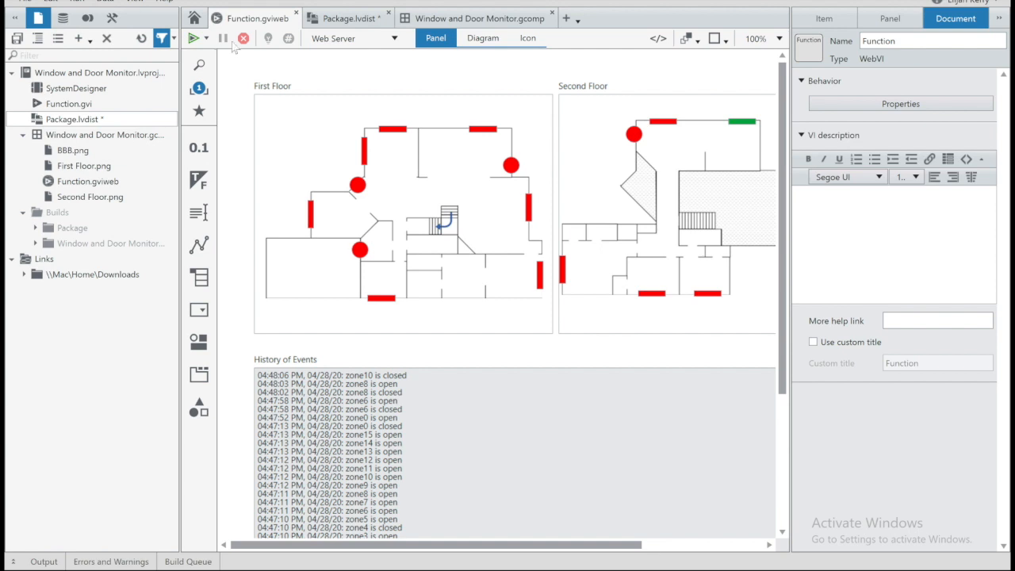
Run Function.gviweb locally so the floor plans react to sensor changes
click(196, 39)
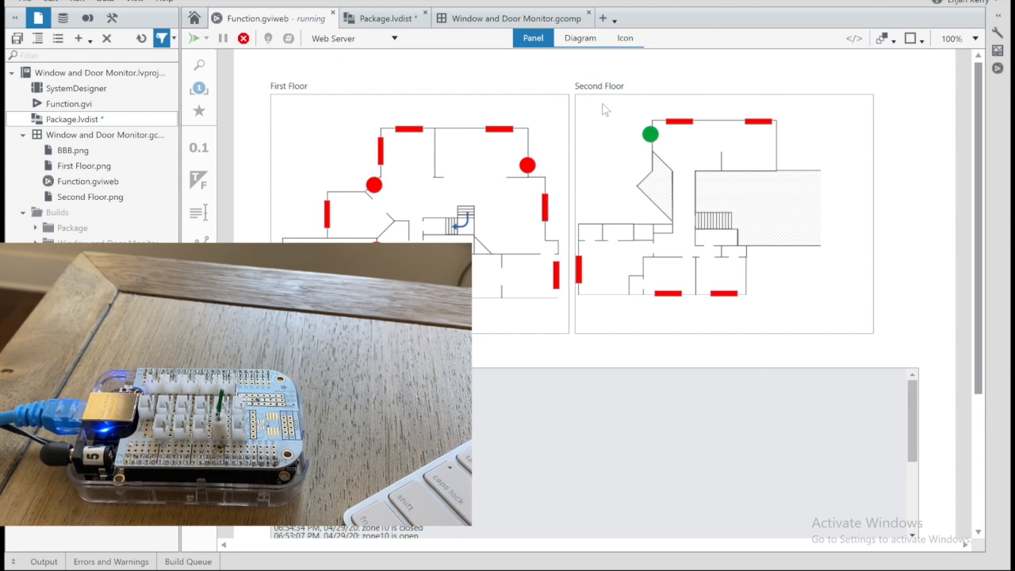
mouse_move(201, 85)
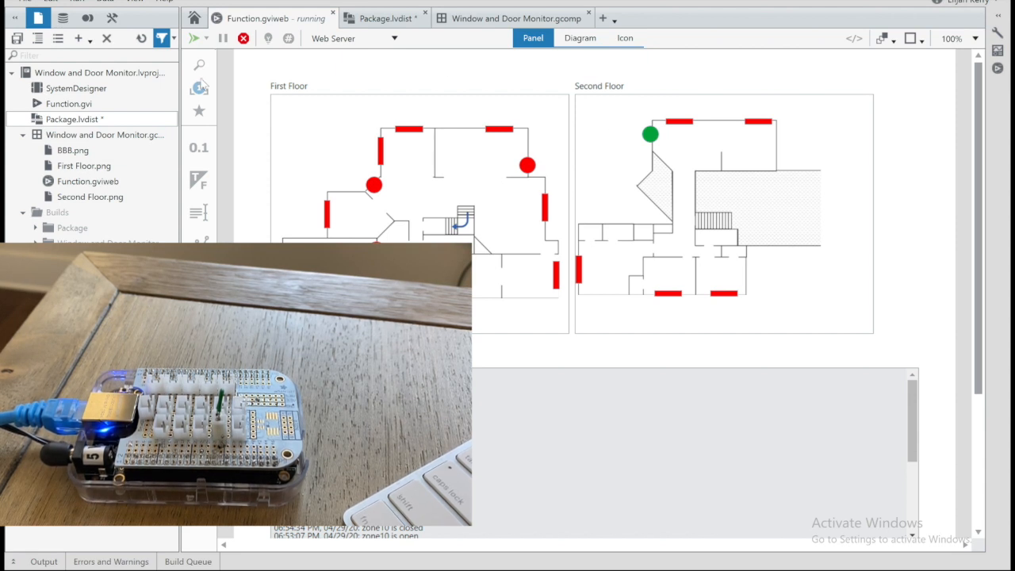
mouse_move(244, 38)
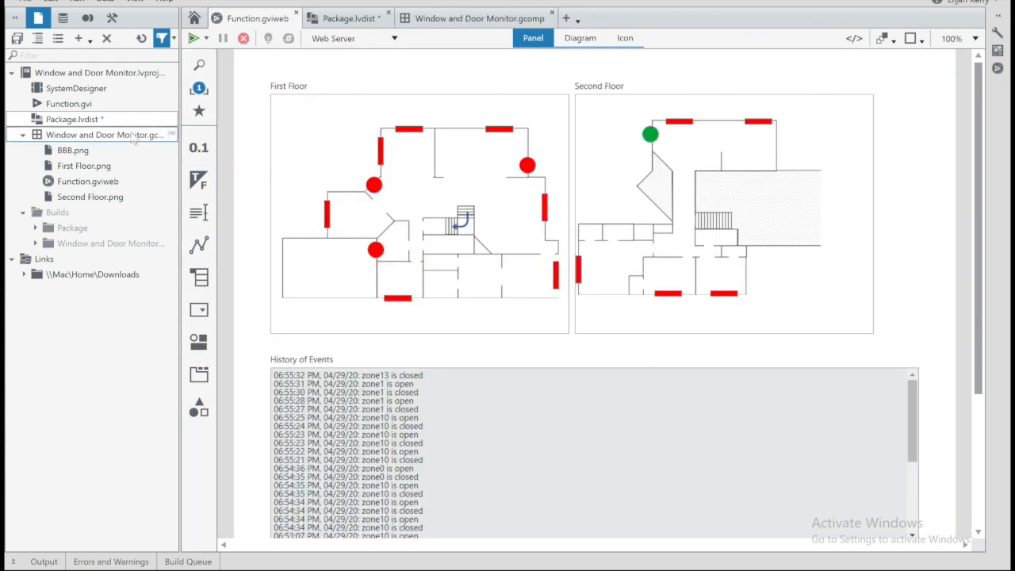
mouse_move(103, 134)
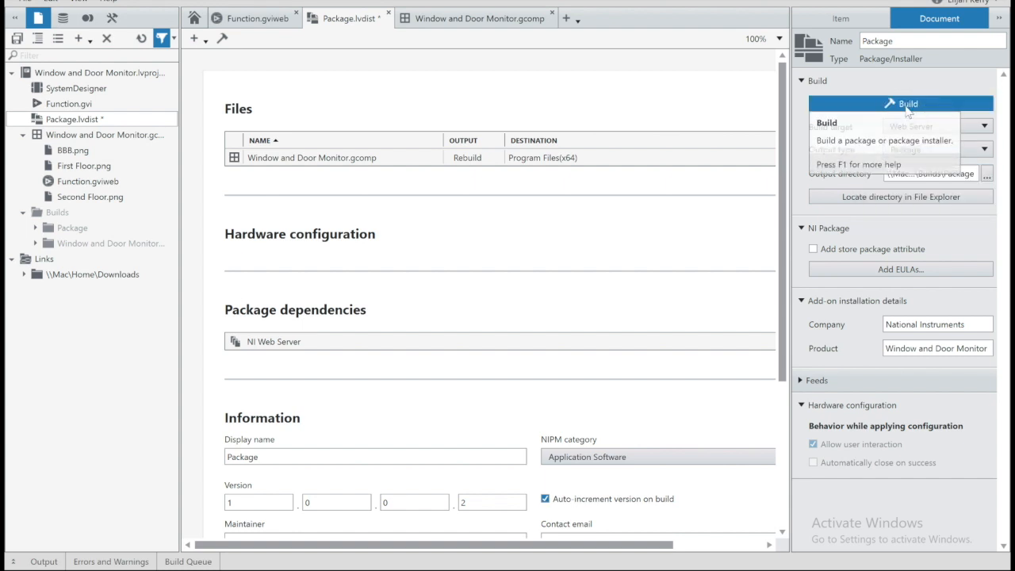
Build the Package.lvdist installer package for the monitor web app
click(908, 103)
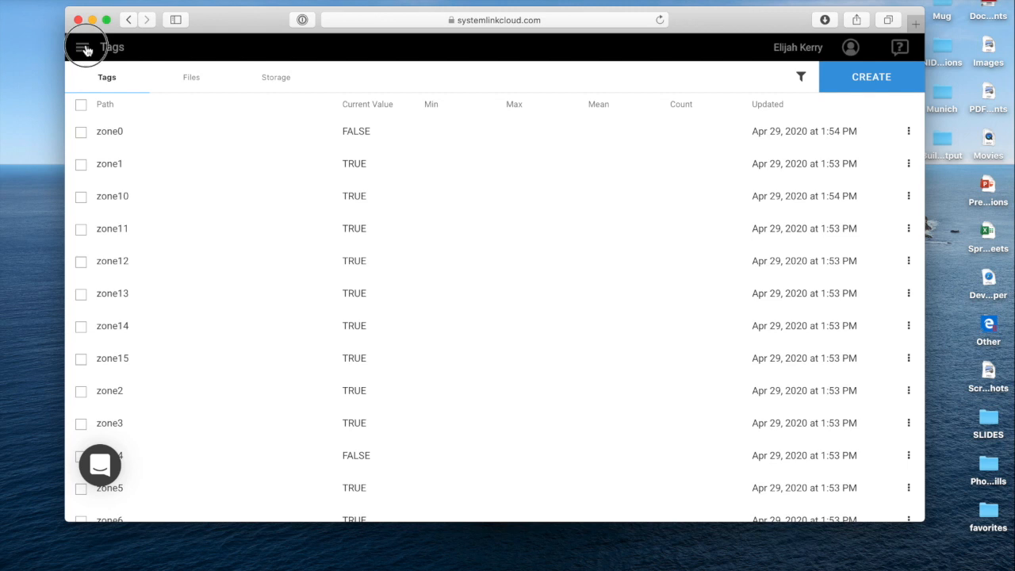
Open the hosted monitor package from SystemLink Cloud's WebVIs list
click(83, 47)
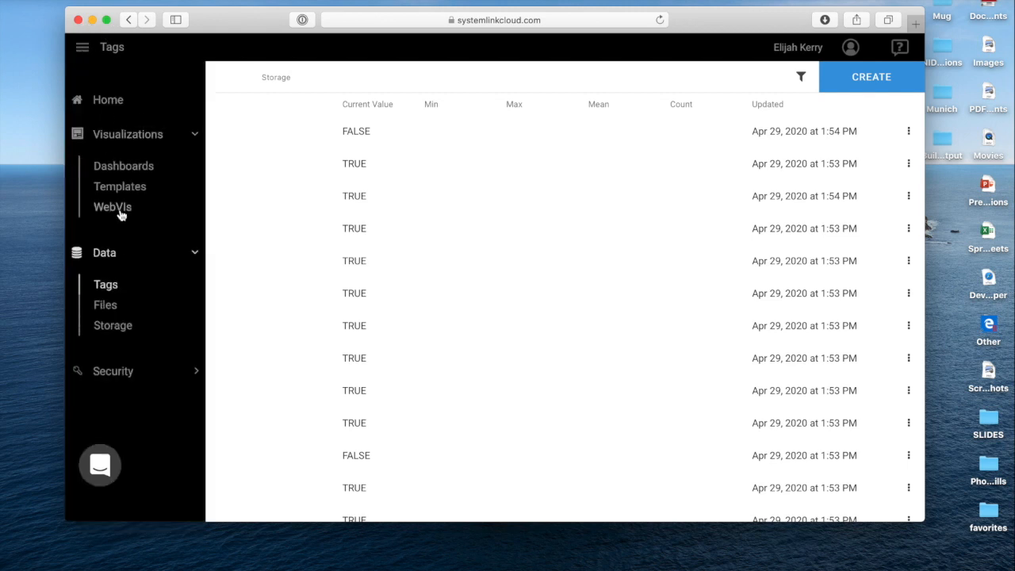
click(112, 206)
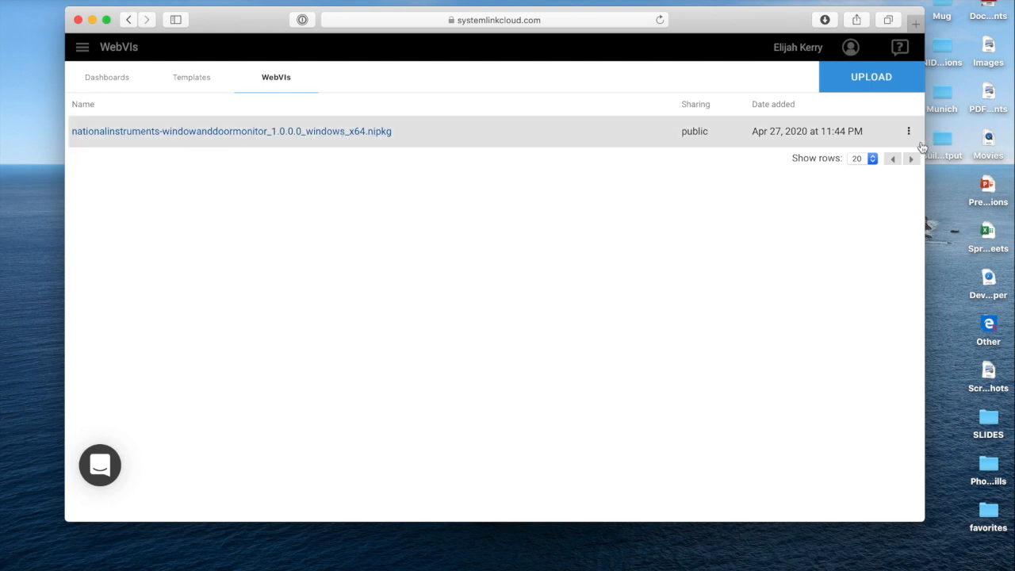
mouse_move(529, 234)
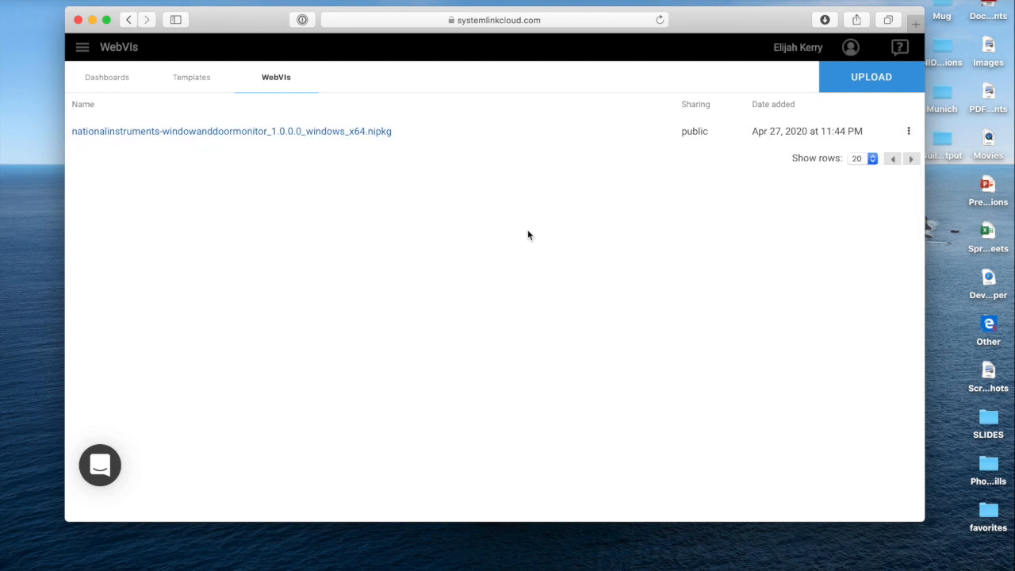
click(909, 131)
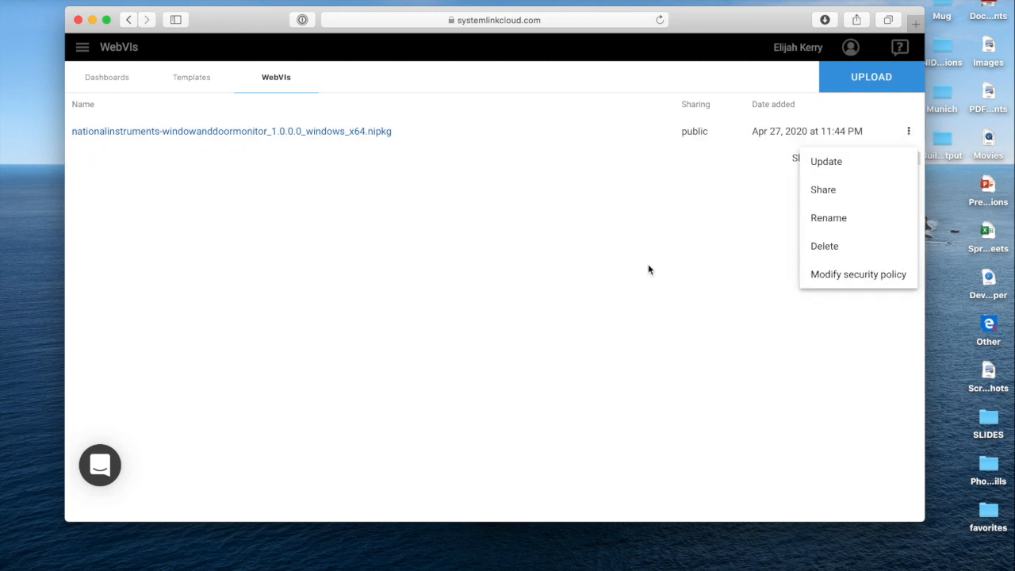
click(231, 131)
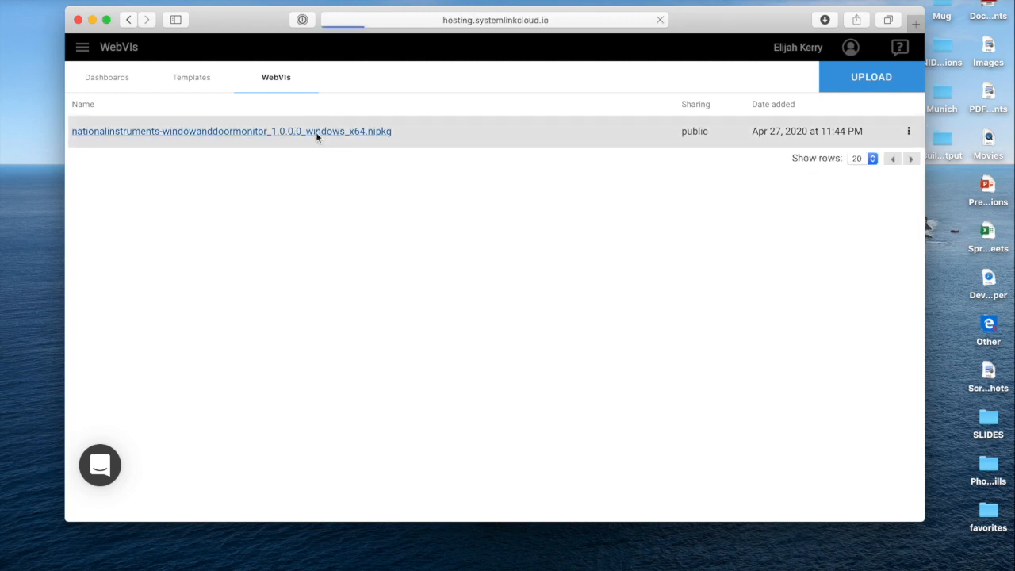
click(231, 131)
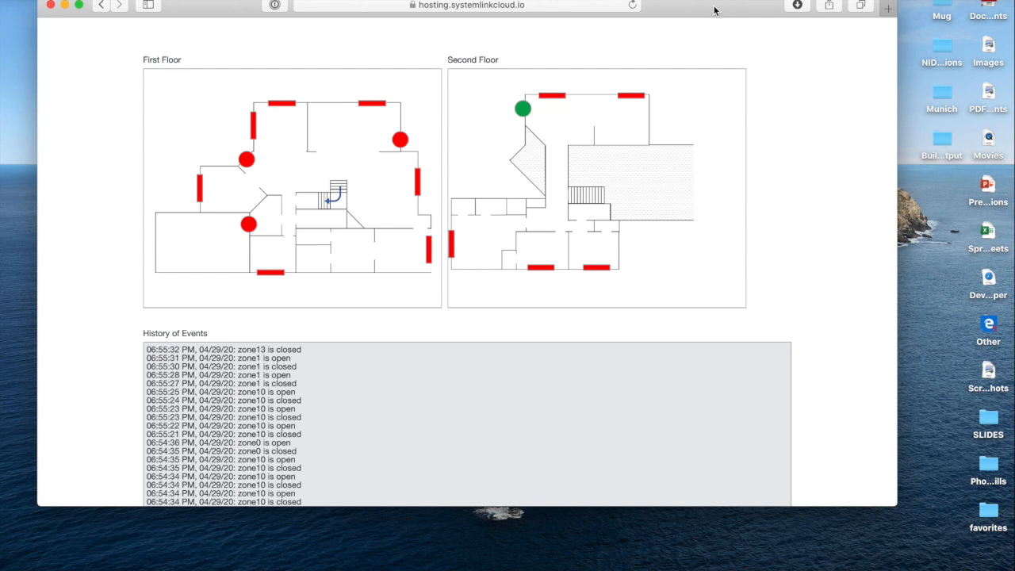
mouse_move(721, 103)
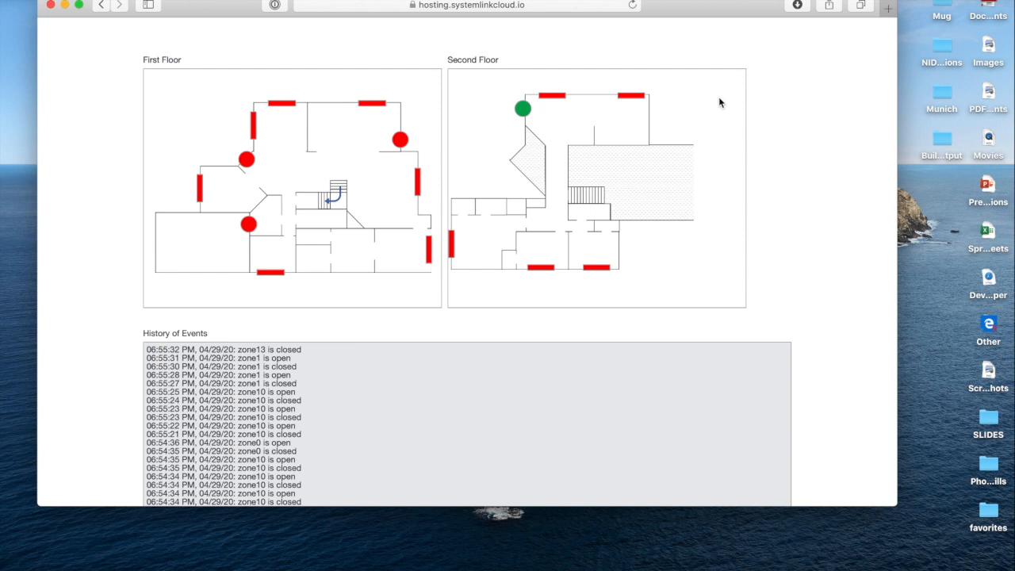
mouse_move(890, 207)
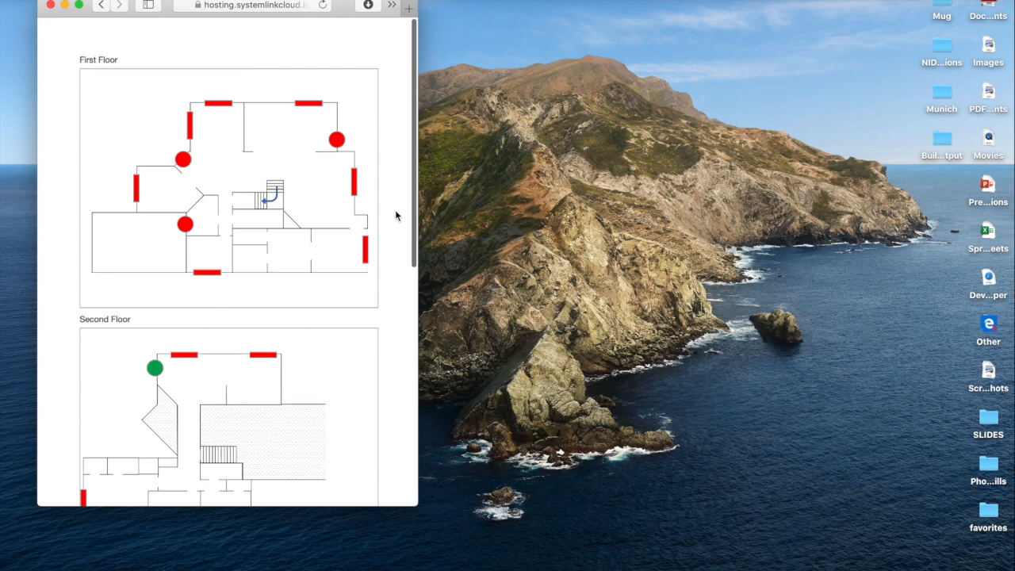
Scroll and click through the narrow stacked monitor layout while zone indicators change
scroll(down, 3)
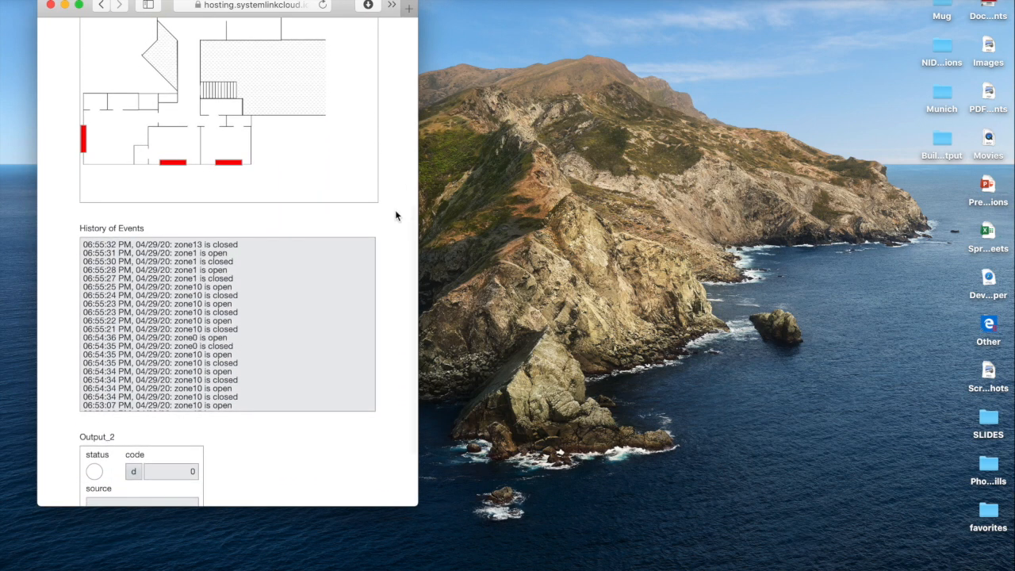
scroll(down, 3)
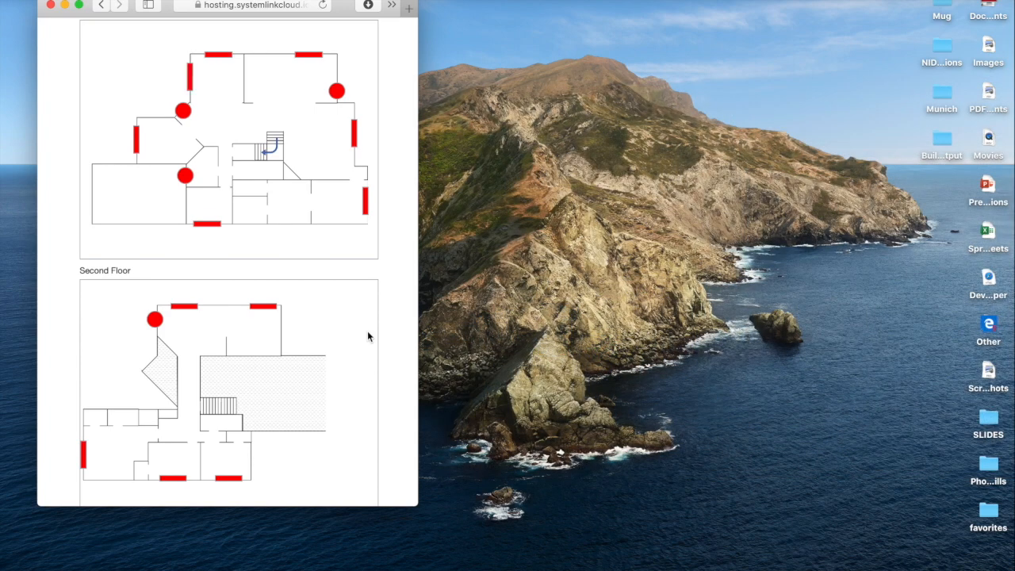
click(266, 307)
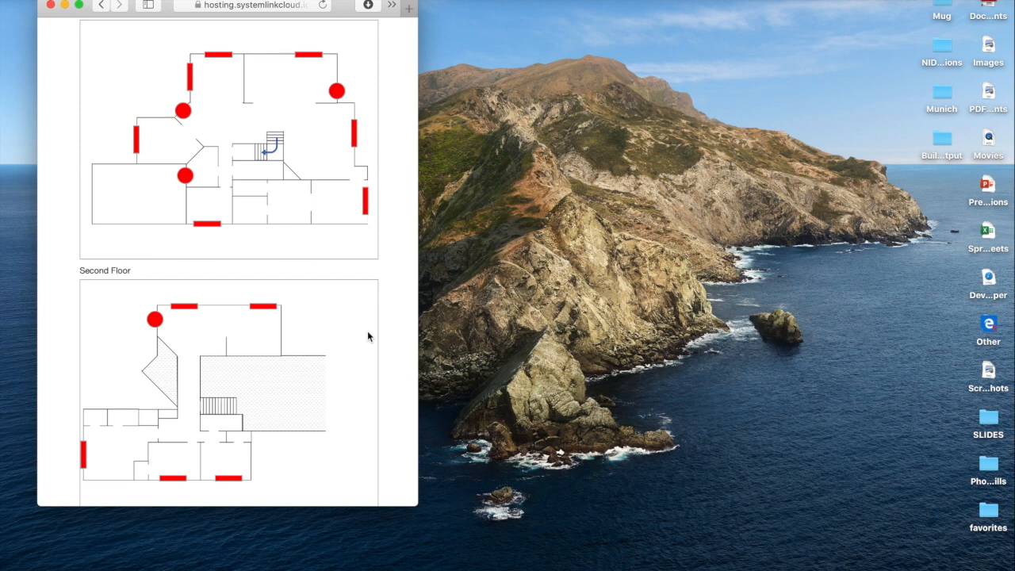
click(135, 139)
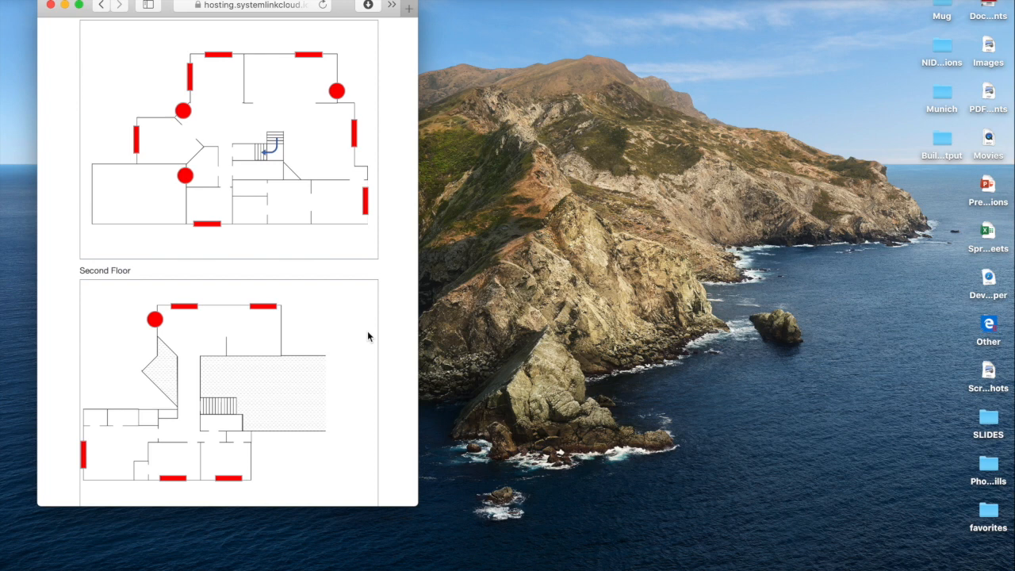
click(337, 91)
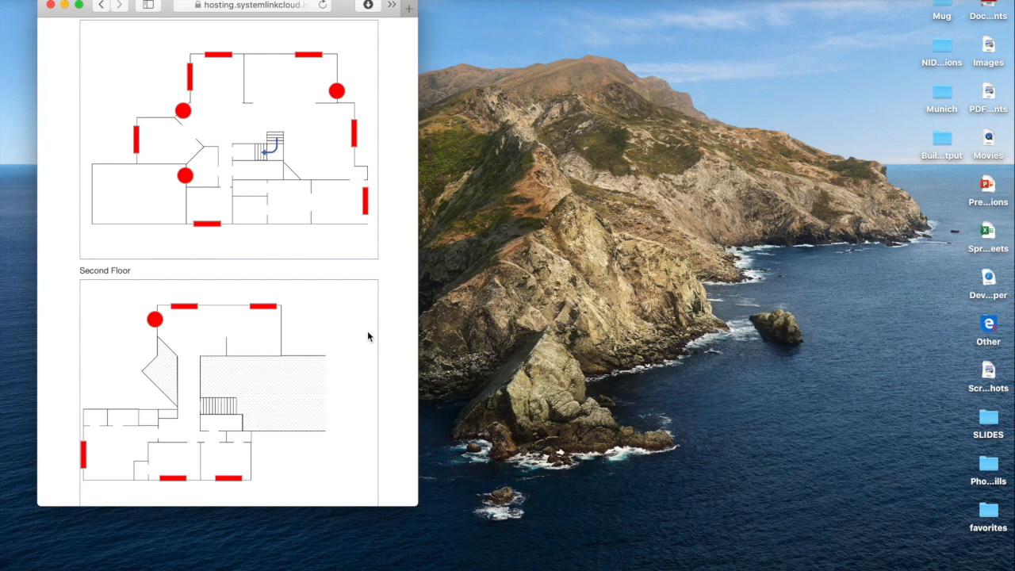
click(173, 478)
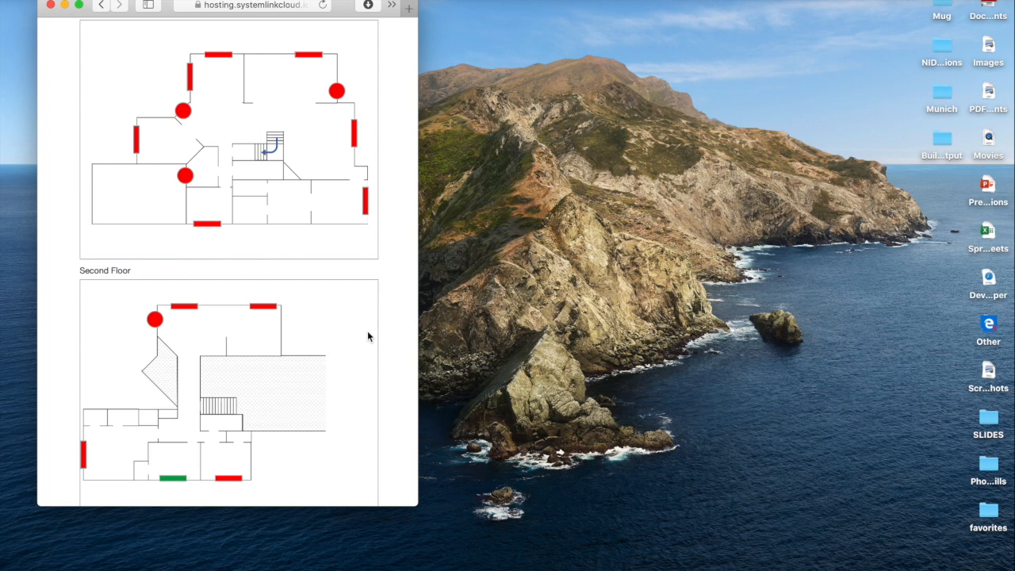